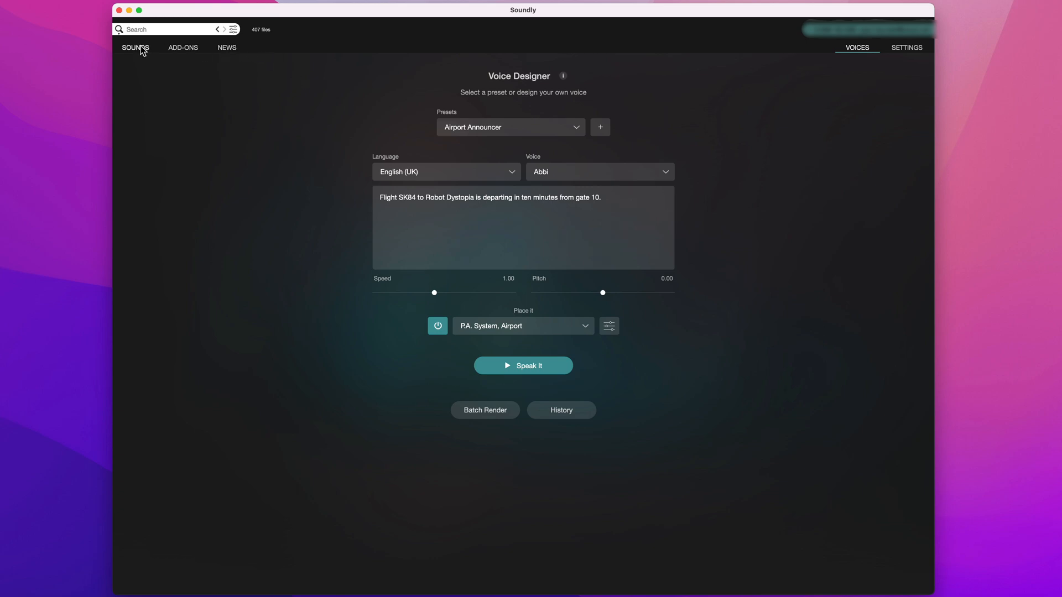
# Switch to the sound library, browse Boats and Chemicals, then list all of Soundly Pro
pyautogui.click(135, 47)
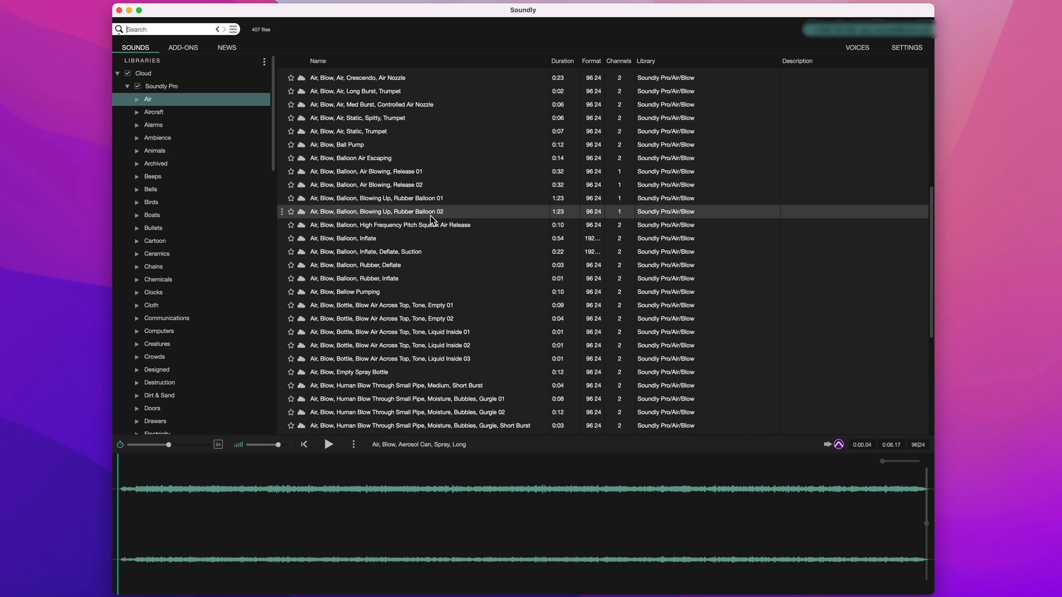
pyautogui.scroll(-3)
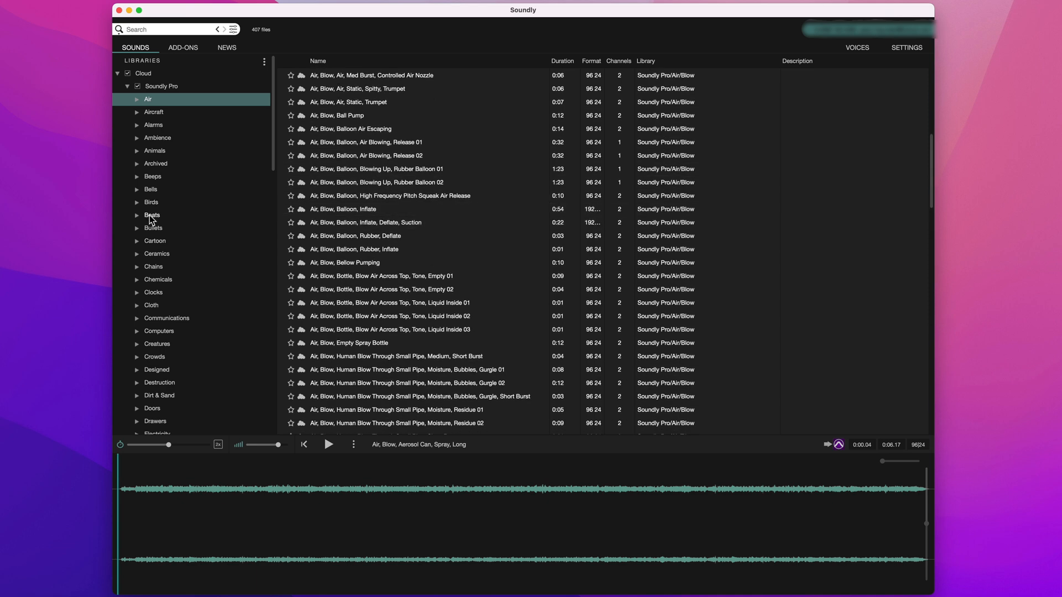
pyautogui.click(153, 214)
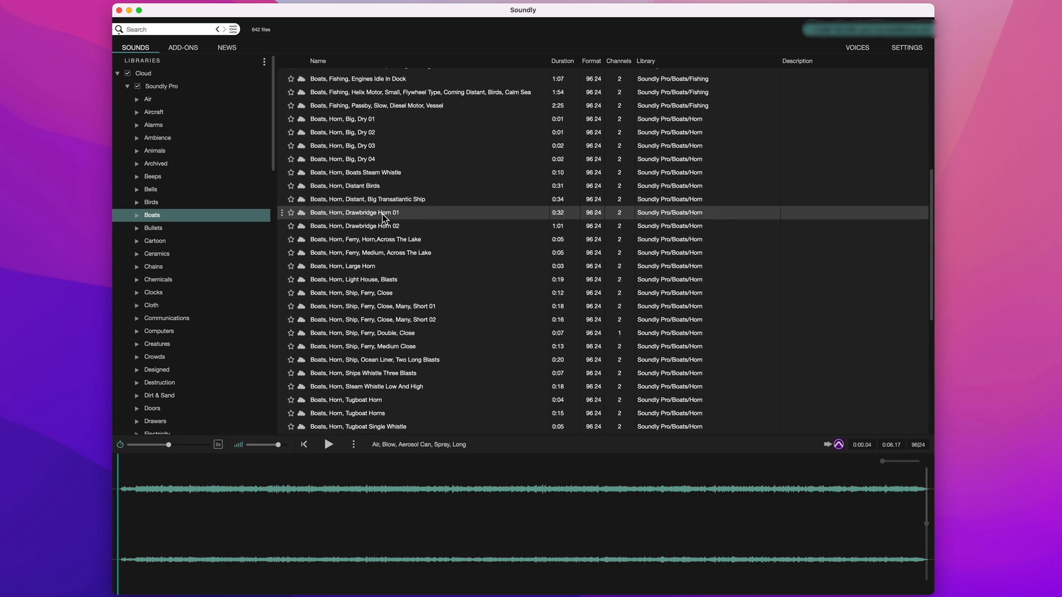
pyautogui.scroll(-3)
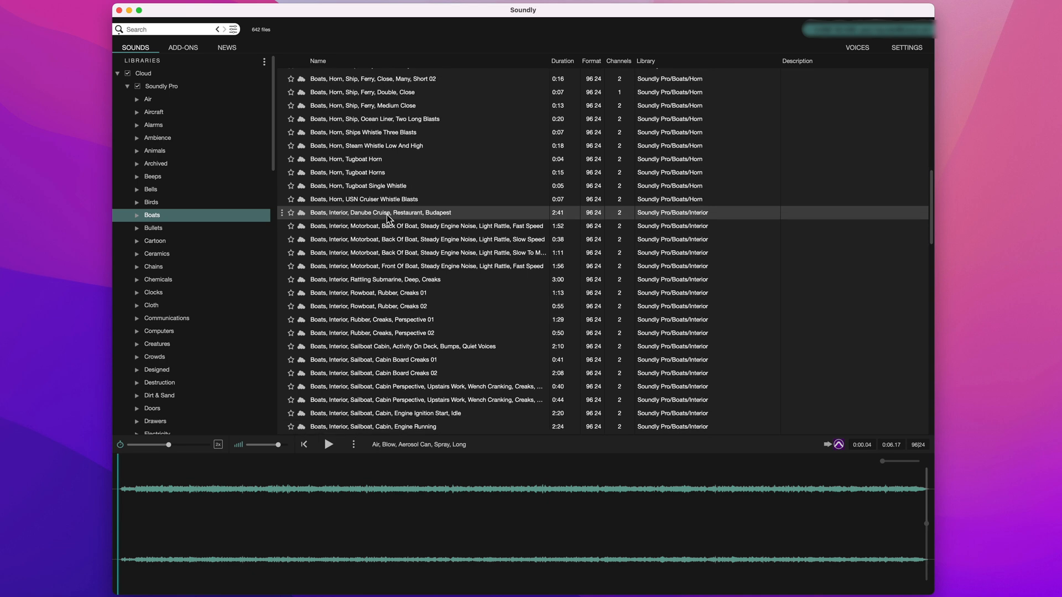
pyautogui.click(157, 280)
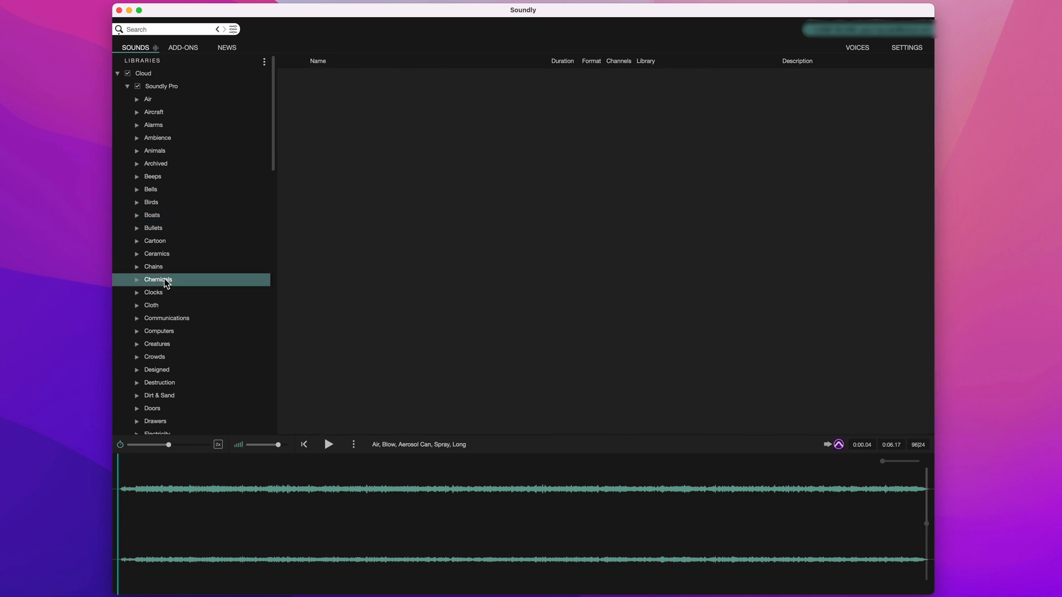
pyautogui.click(158, 279)
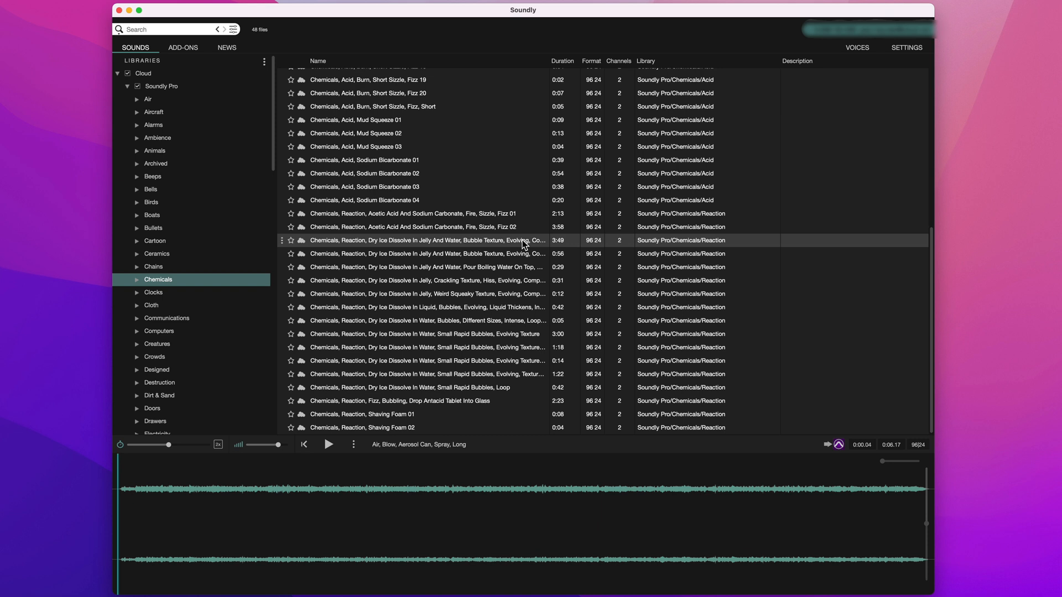
pyautogui.click(426, 293)
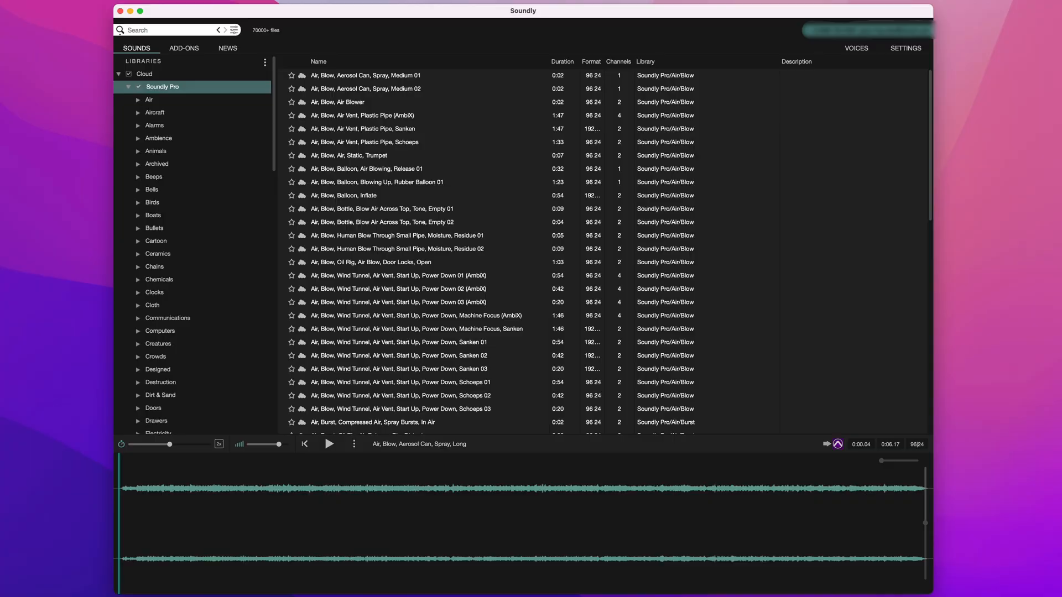
pyautogui.moveTo(91, 204)
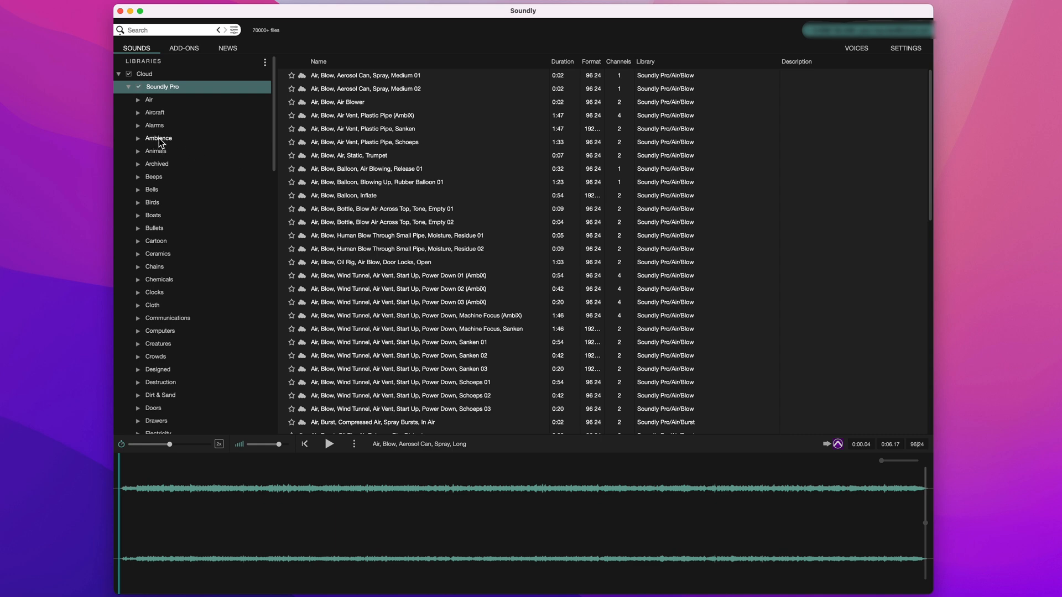
# Open the Ambience category and scroll through its recordings
pyautogui.click(159, 139)
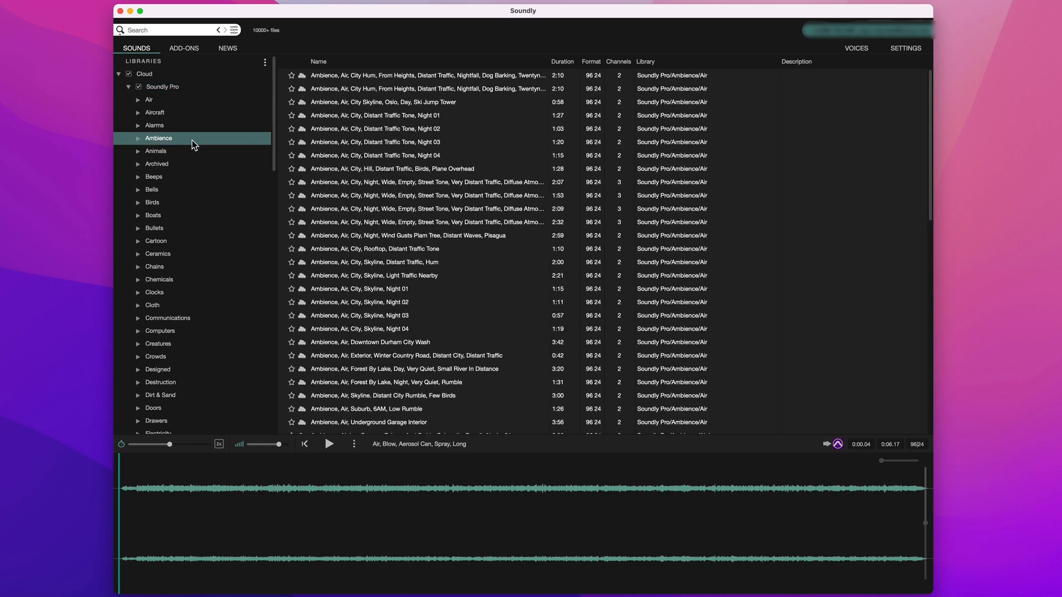
pyautogui.click(383, 103)
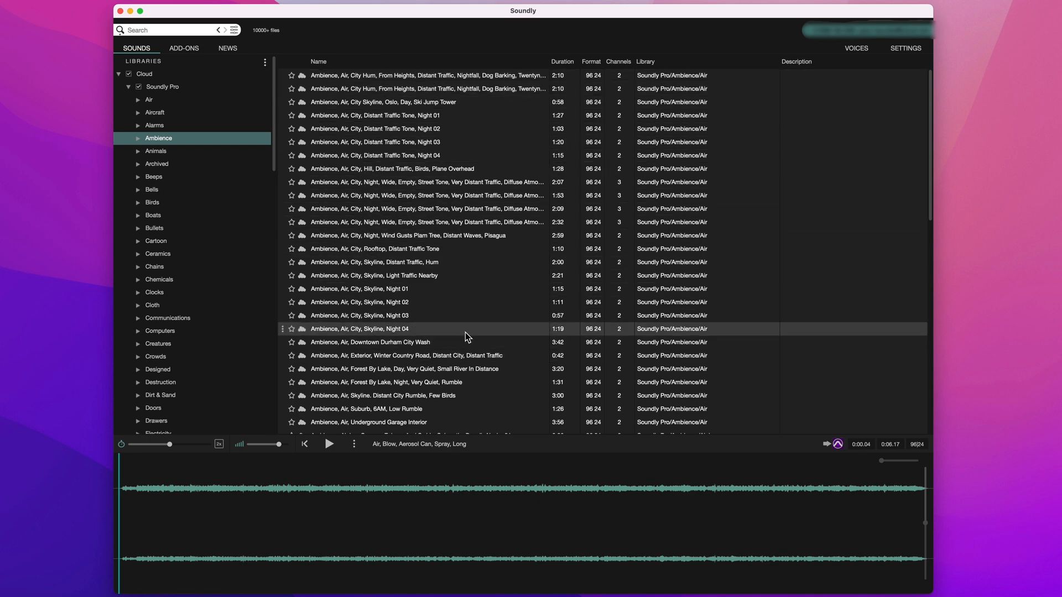
pyautogui.scroll(-3)
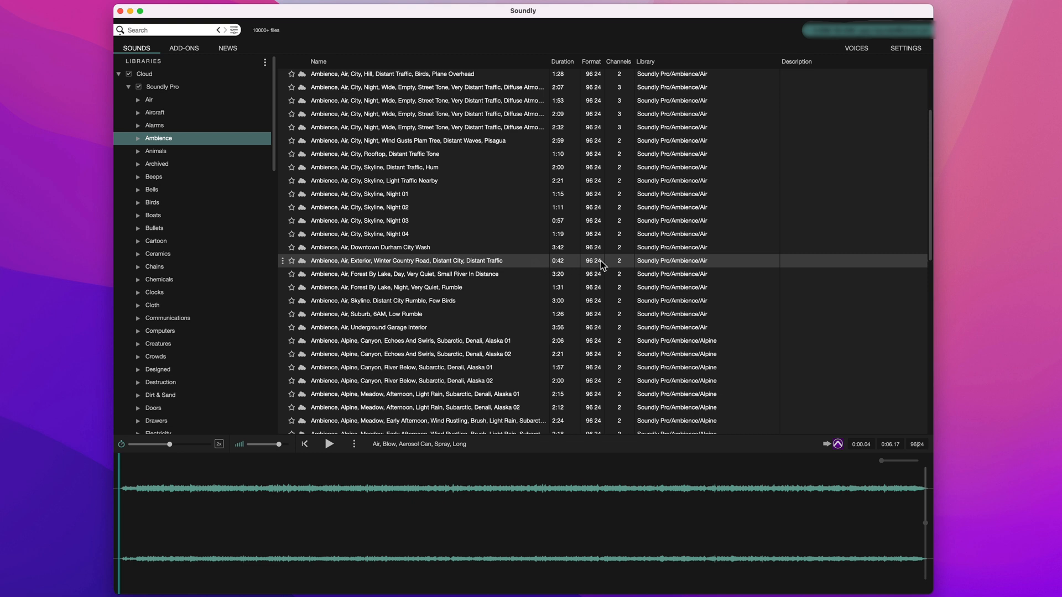
pyautogui.click(407, 380)
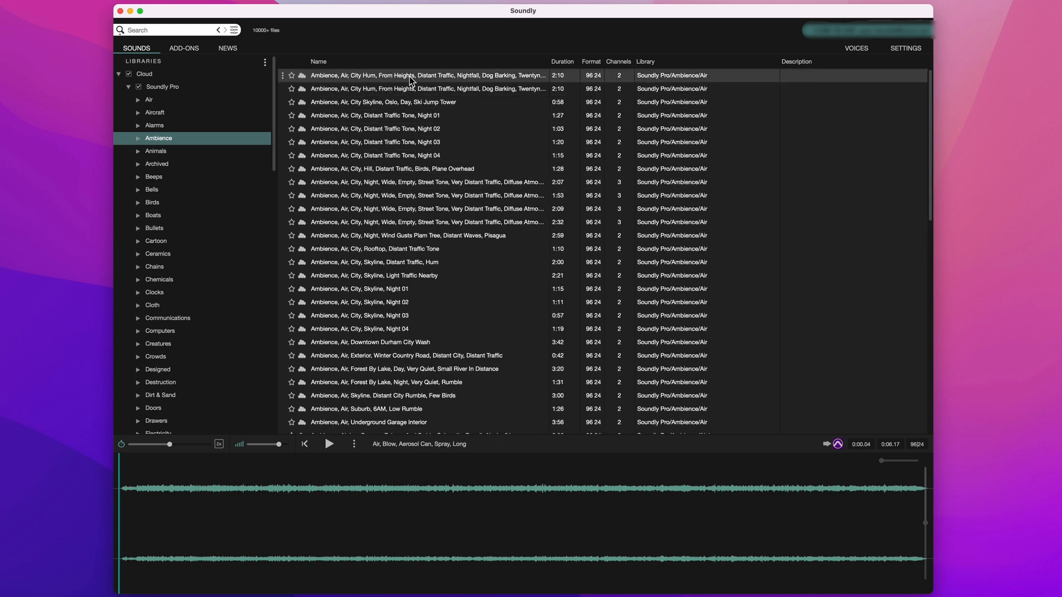
# Preview City Hum From Heights, Distant Traffic Night 01, city hill birds, and night wind gusts
pyautogui.click(428, 75)
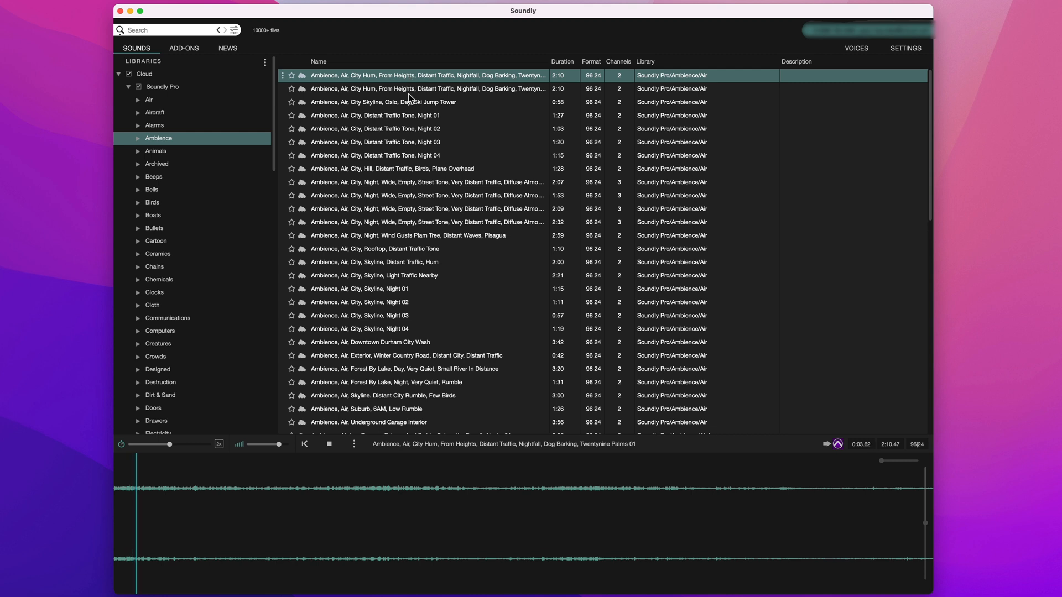
pyautogui.click(375, 115)
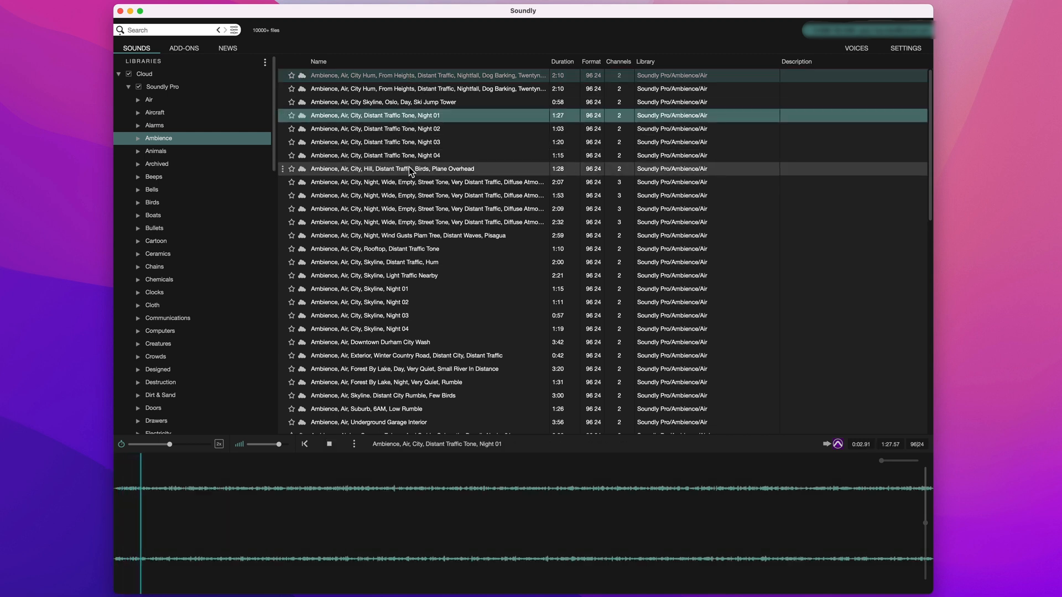
pyautogui.click(392, 168)
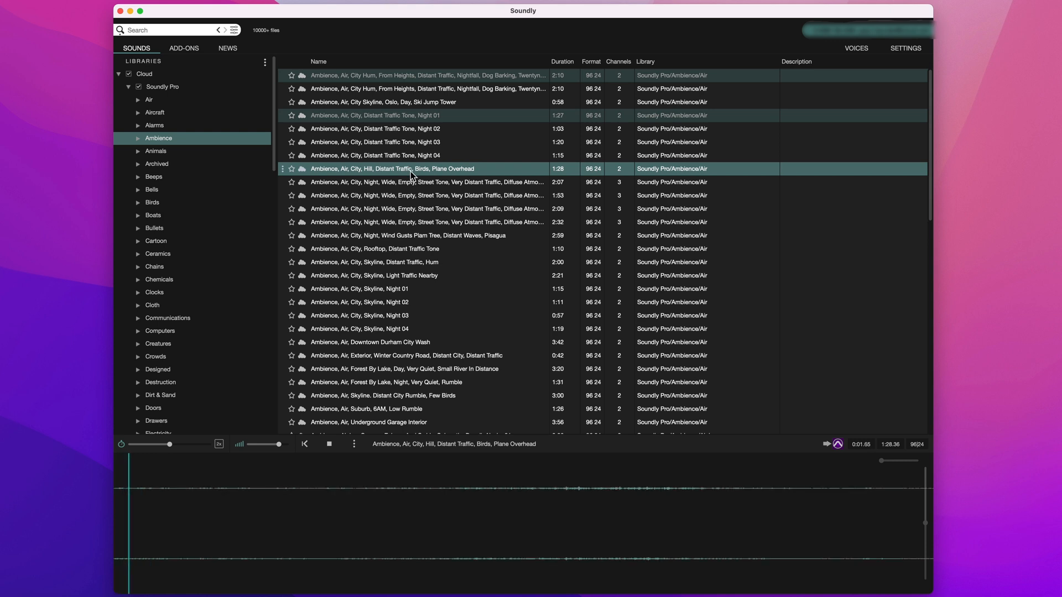
pyautogui.click(426, 235)
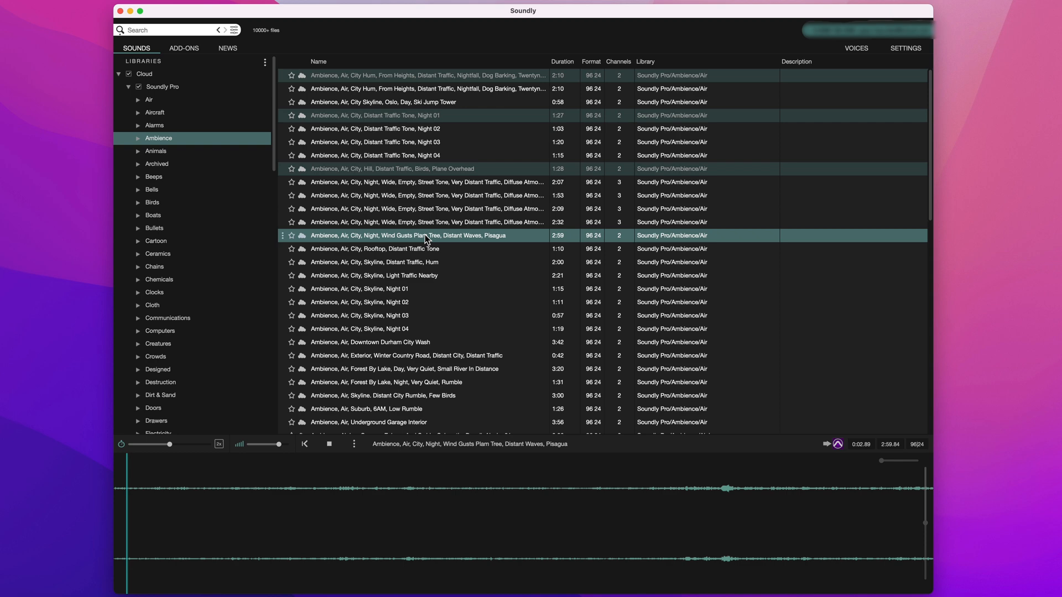
pyautogui.click(329, 444)
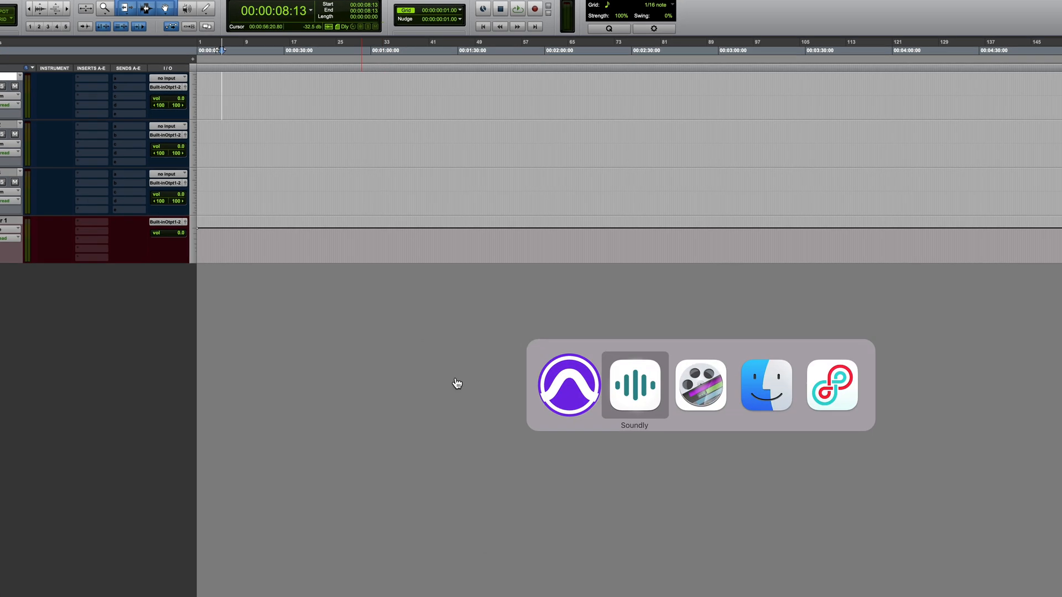
# Switch back to Soundly from the Pro Tools session
pyautogui.click(634, 386)
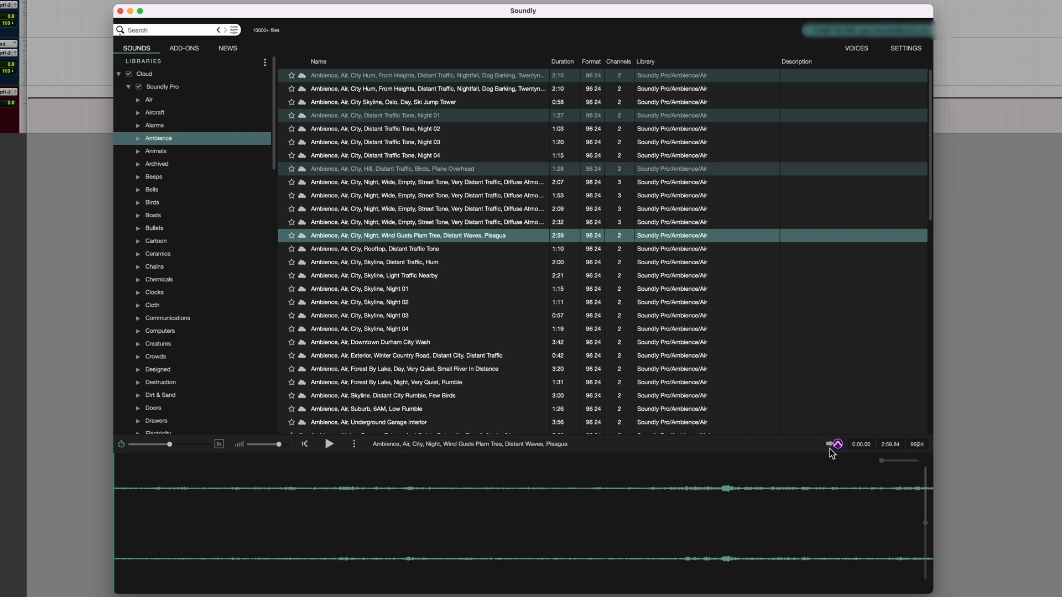
pyautogui.moveTo(797, 449)
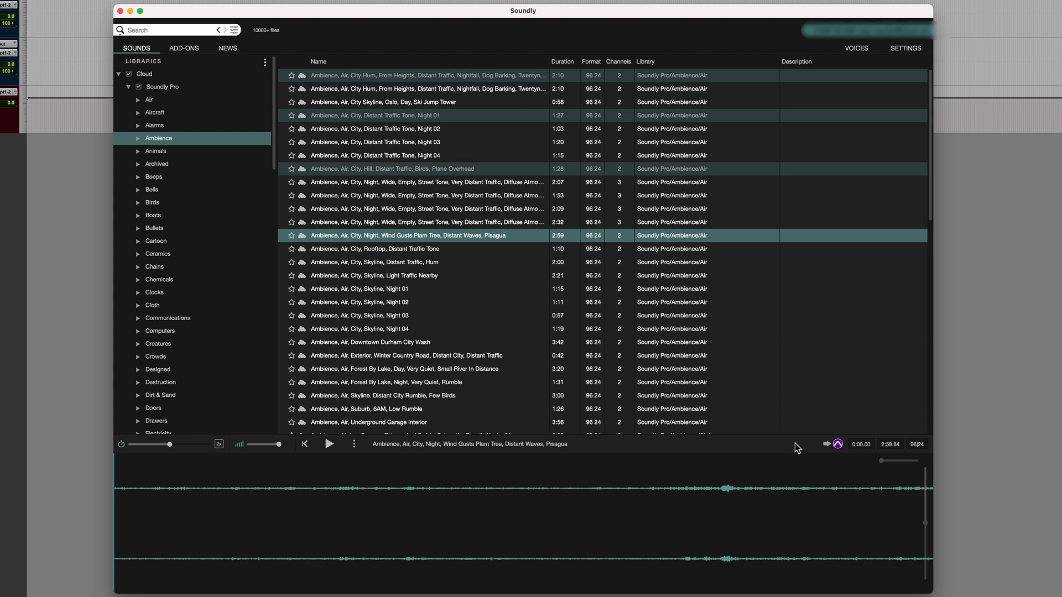
pyautogui.moveTo(812, 457)
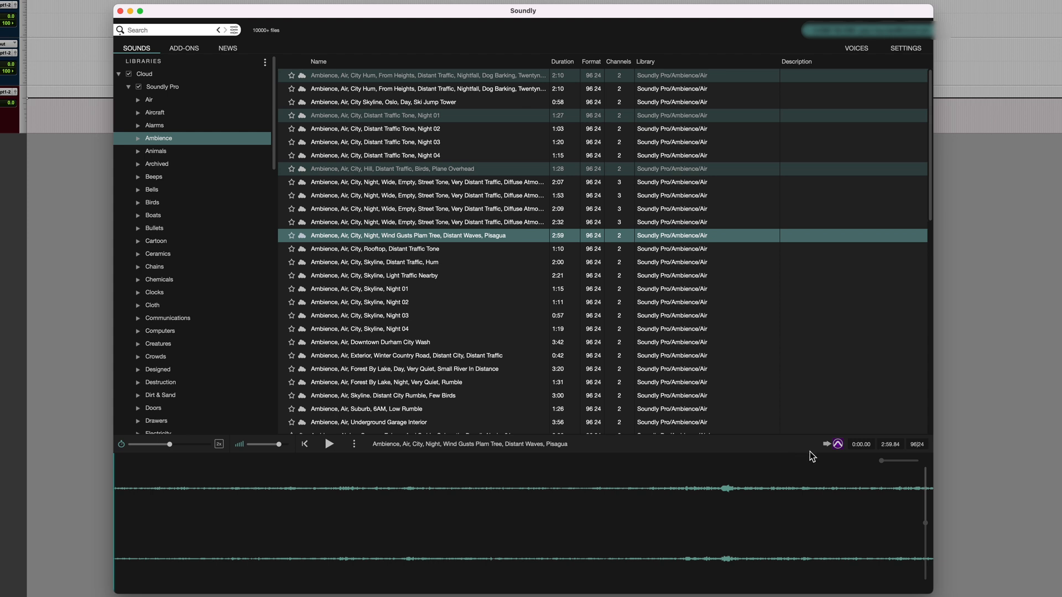
pyautogui.moveTo(832, 461)
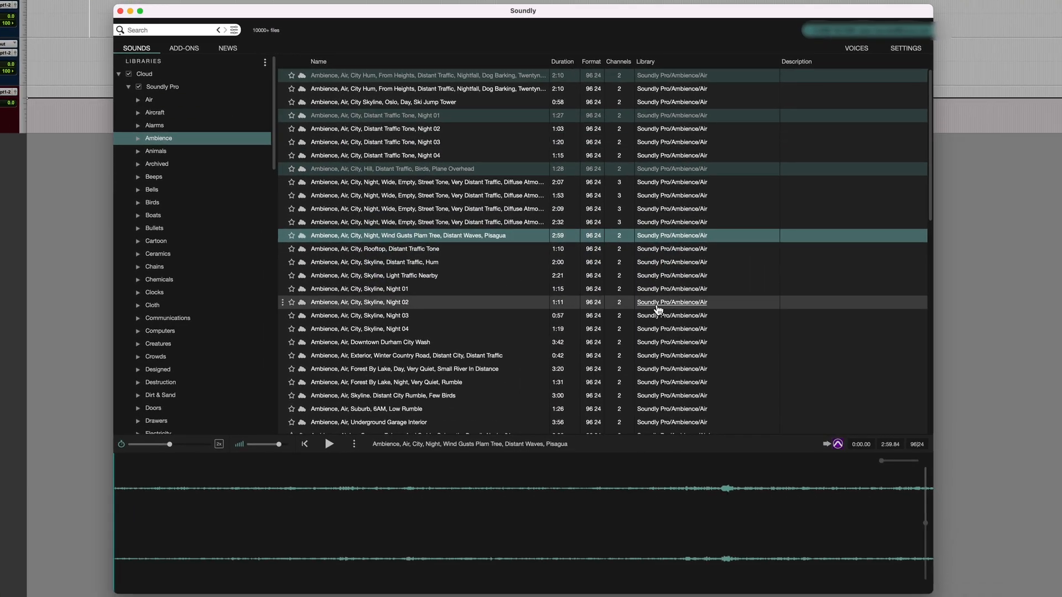
# Load City Skyline Night 02, mark 0:15.80–0:31.27, and send it to Pro Tools
pyautogui.click(380, 302)
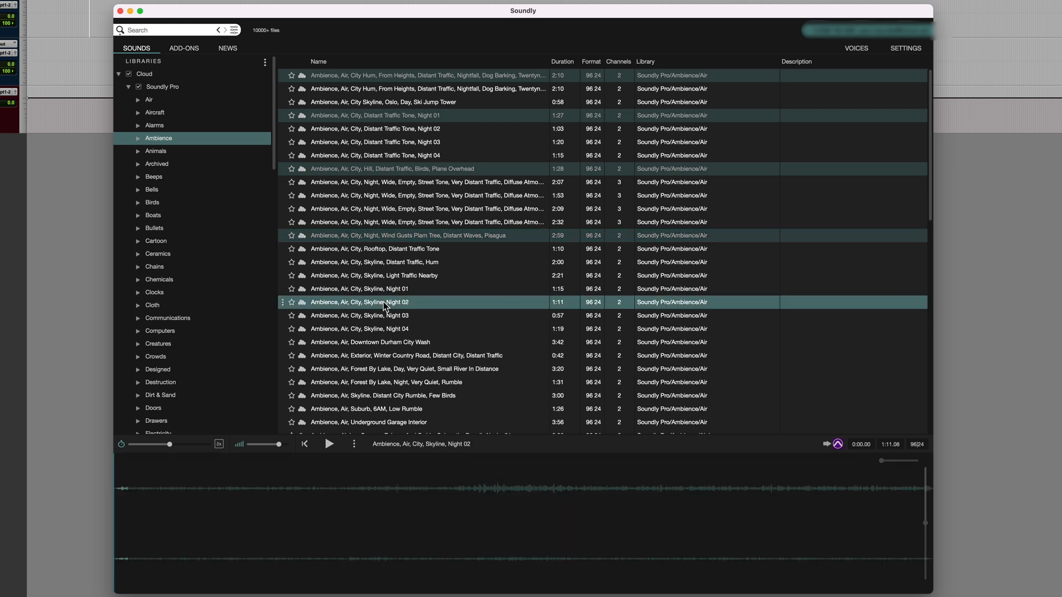
pyautogui.click(329, 444)
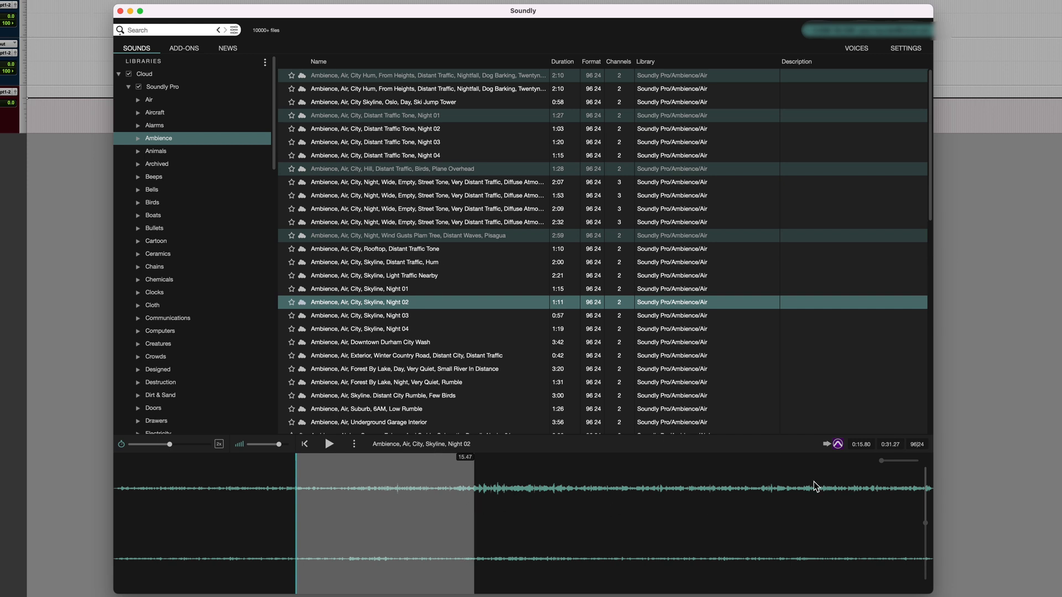
pyautogui.moveTo(827, 444)
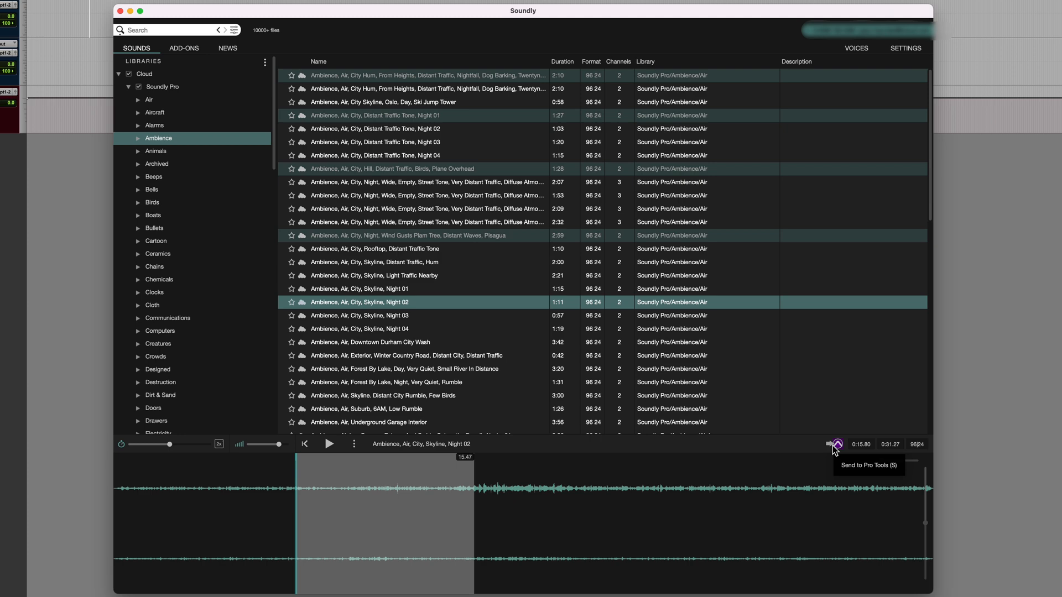
pyautogui.moveTo(829, 453)
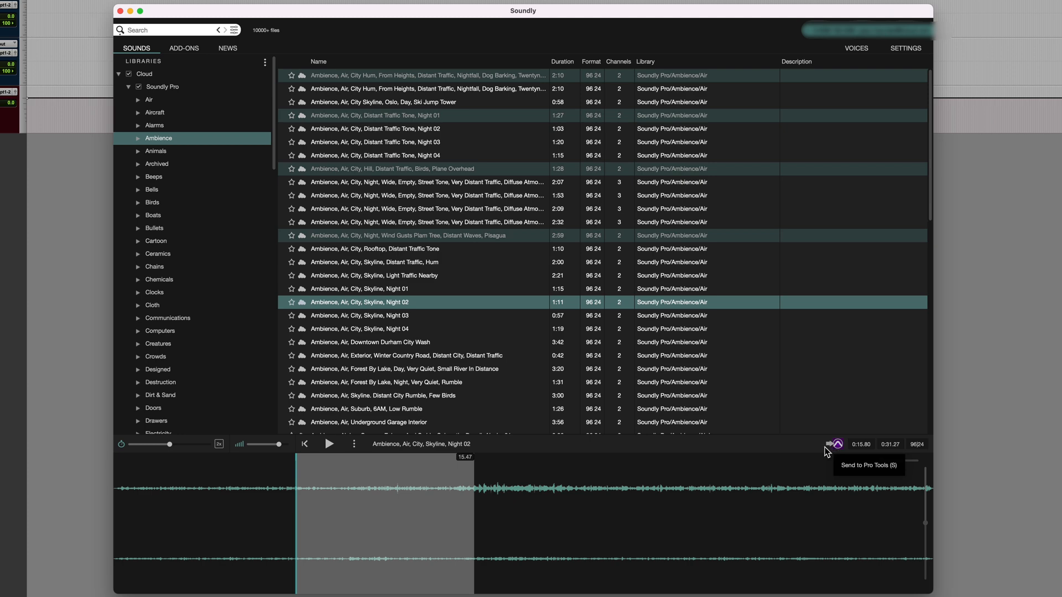
pyautogui.click(836, 443)
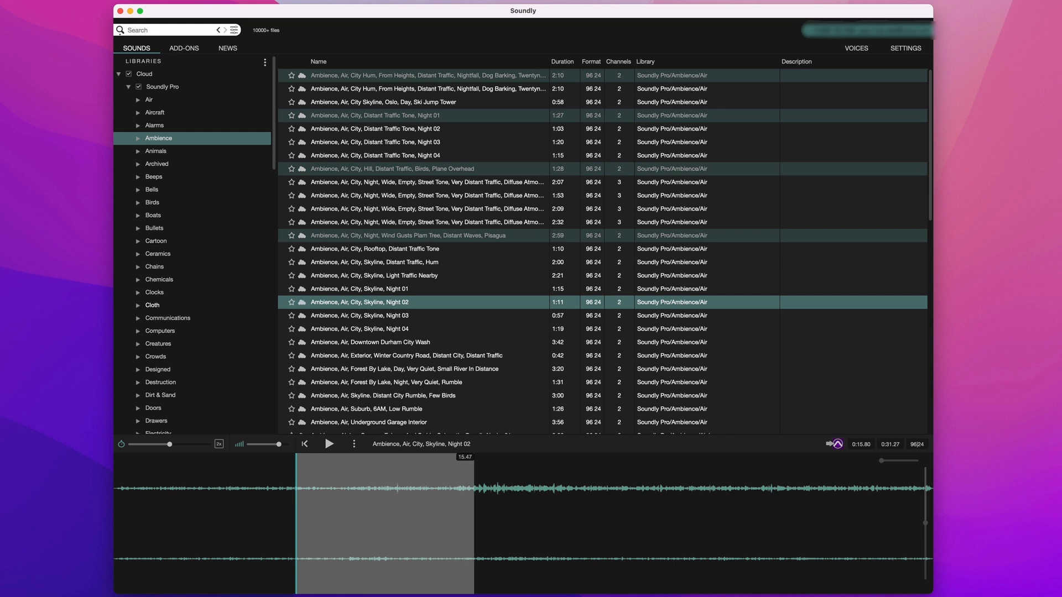
# Search for 'explosion' and preview Futuristic Explosion 01 and the next result
pyautogui.write('explosion')
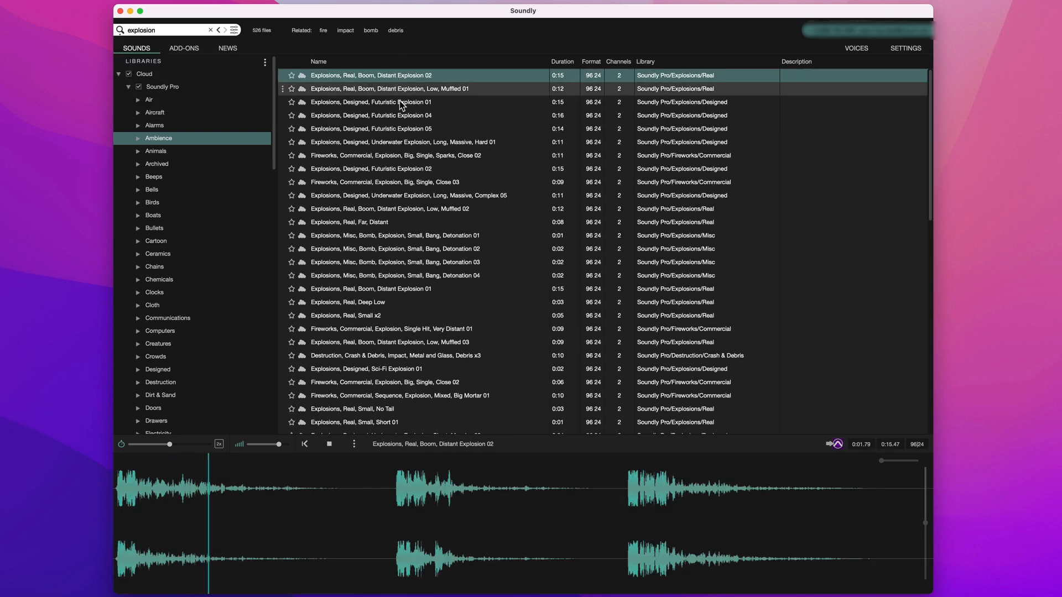
pyautogui.click(370, 102)
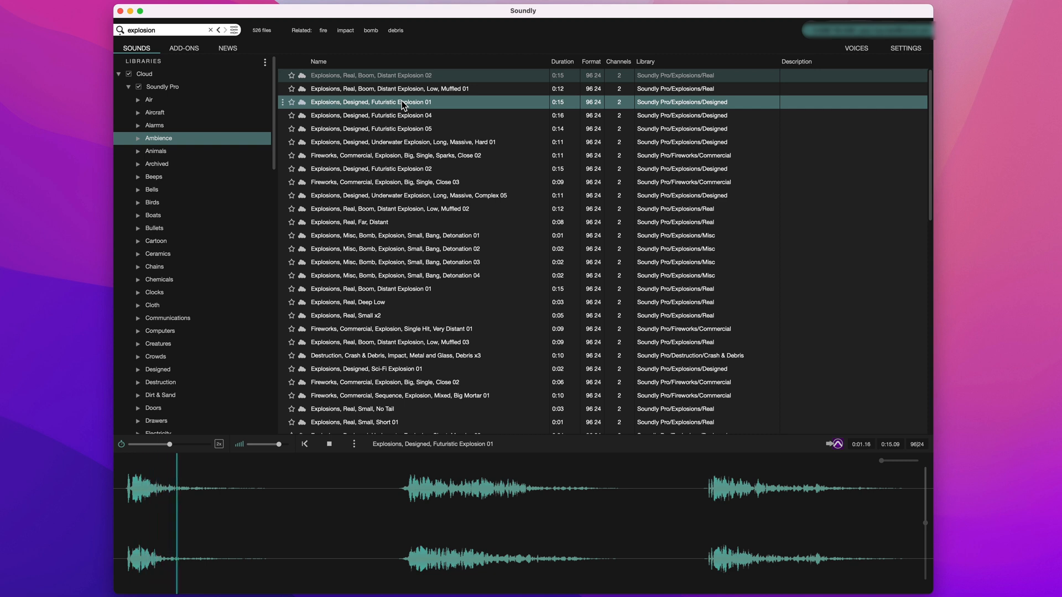
pyautogui.click(371, 129)
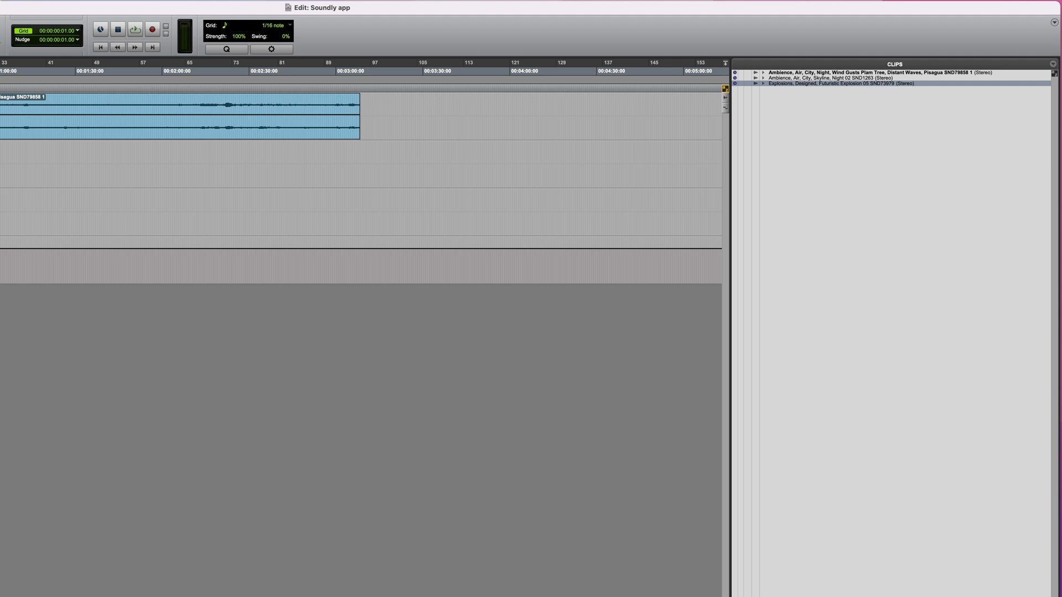
pyautogui.click(134, 28)
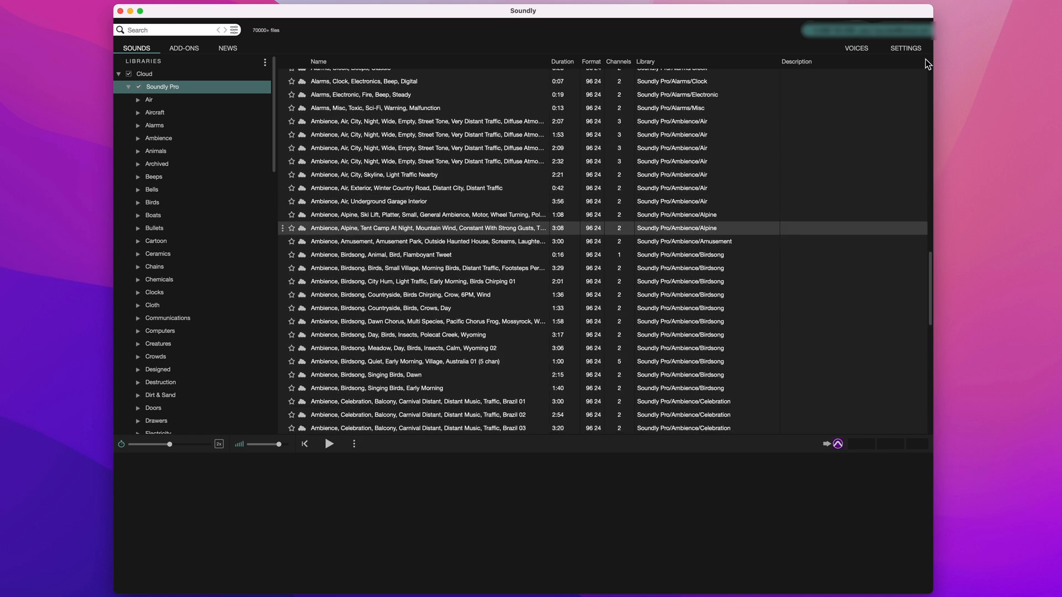
# In Voice Designer, render the Production Expert blog line as Abbi's airport announcement
pyautogui.click(856, 48)
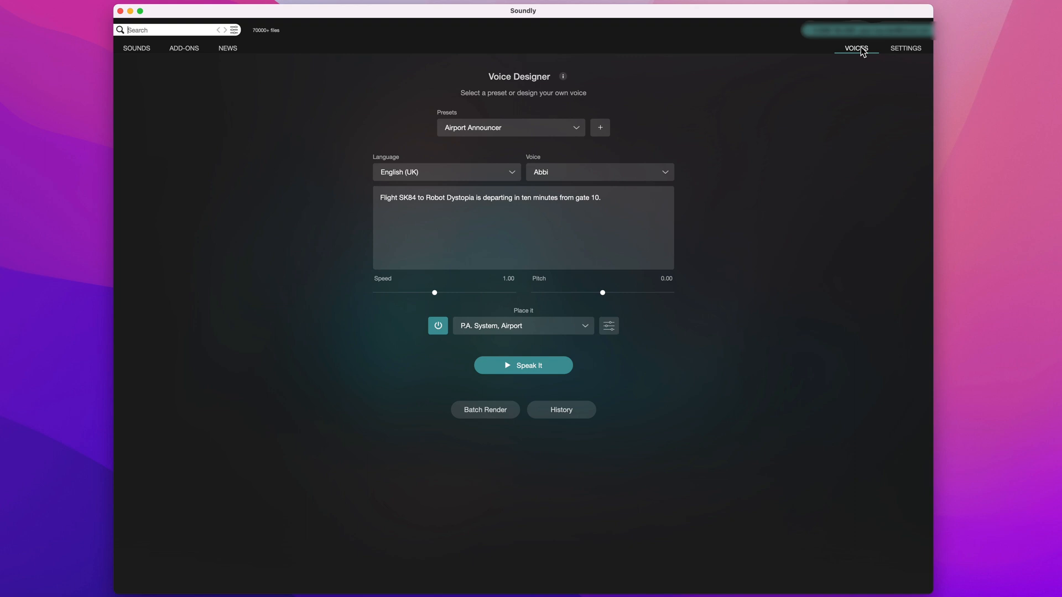
pyautogui.moveTo(510, 183)
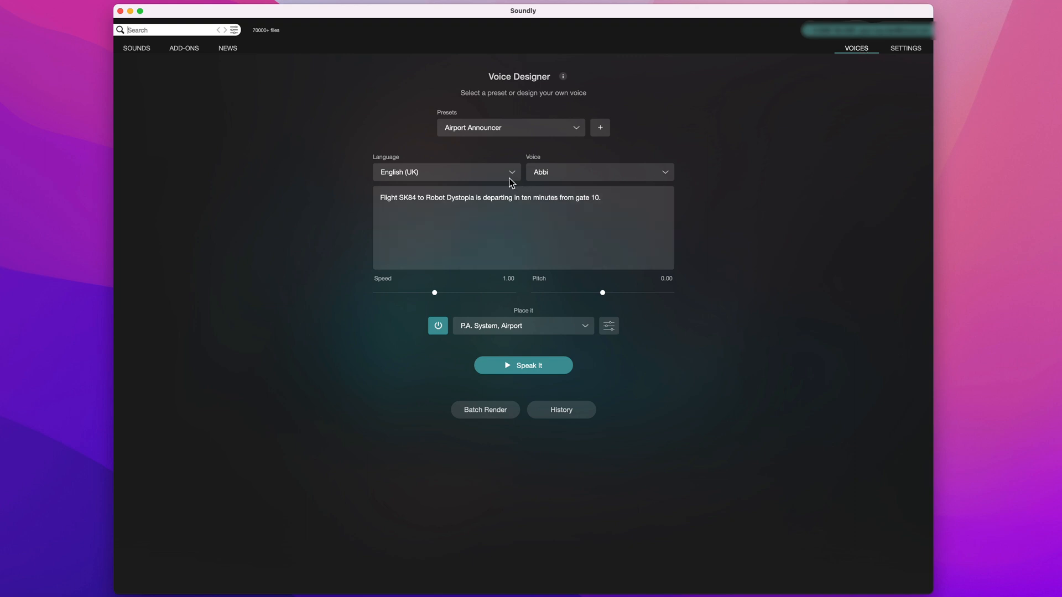
pyautogui.click(446, 172)
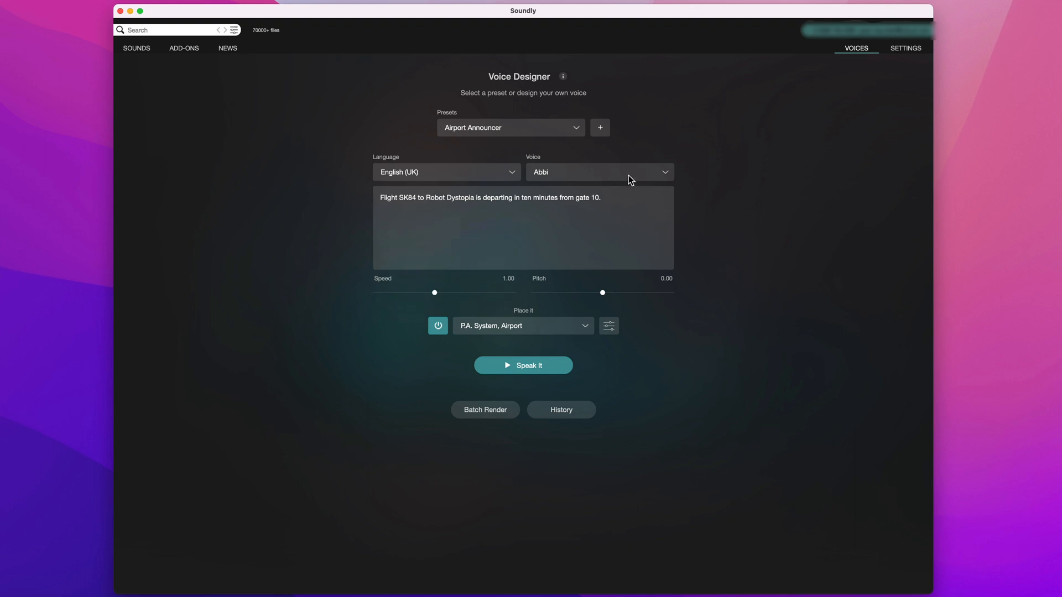
pyautogui.click(598, 172)
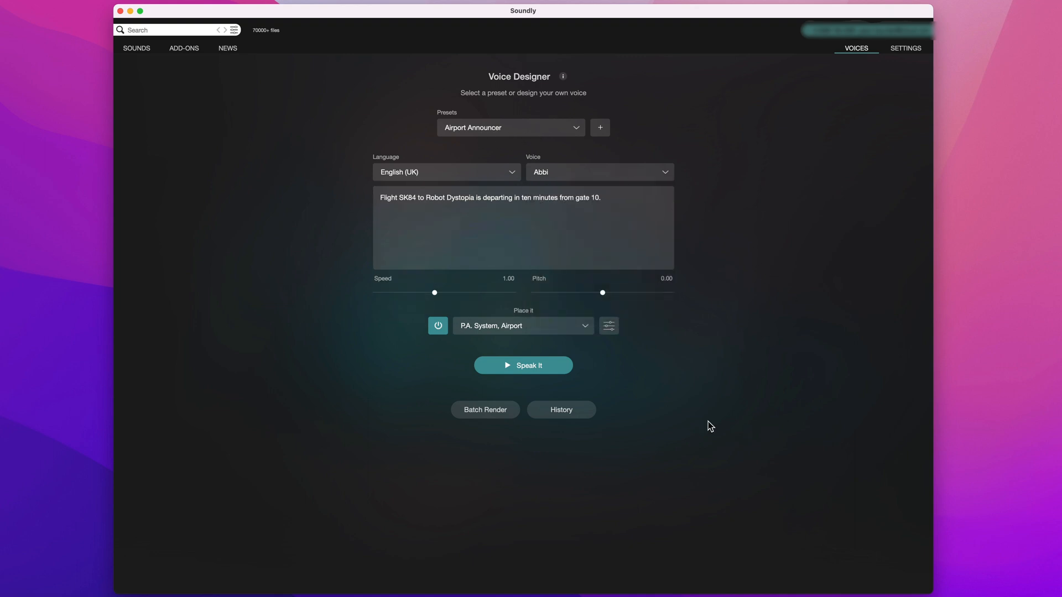
pyautogui.click(523, 365)
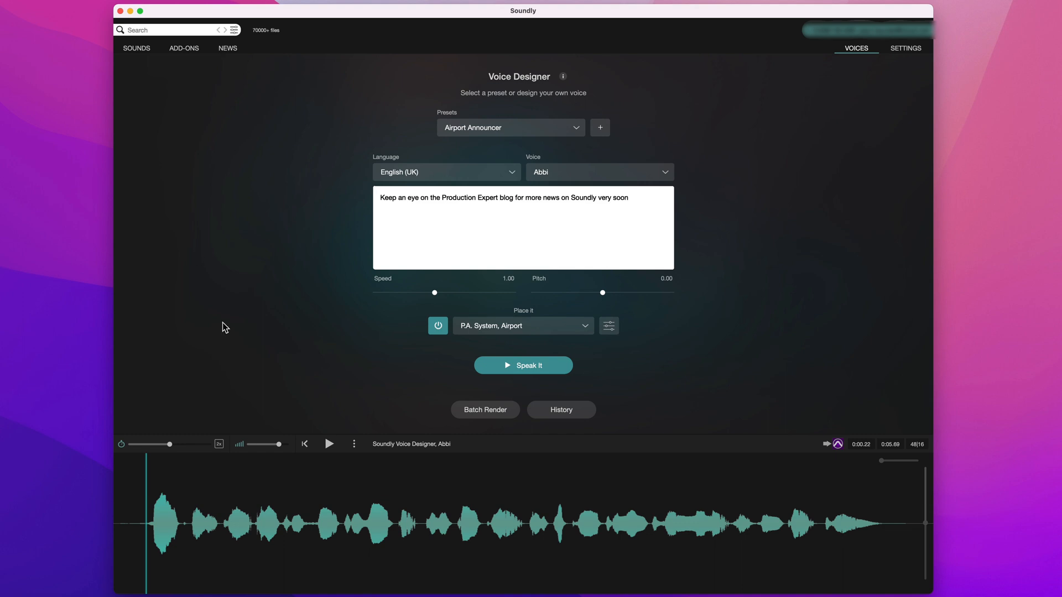
# Re-render the blog announcement with the Airport Announcer voice set to Ethan
pyautogui.click(522, 365)
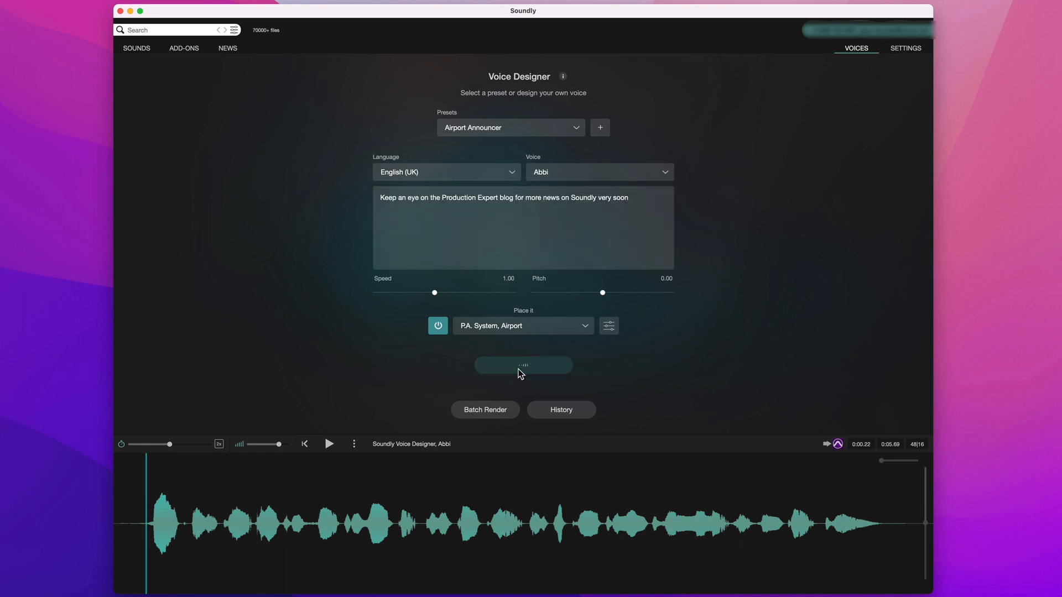
pyautogui.click(523, 365)
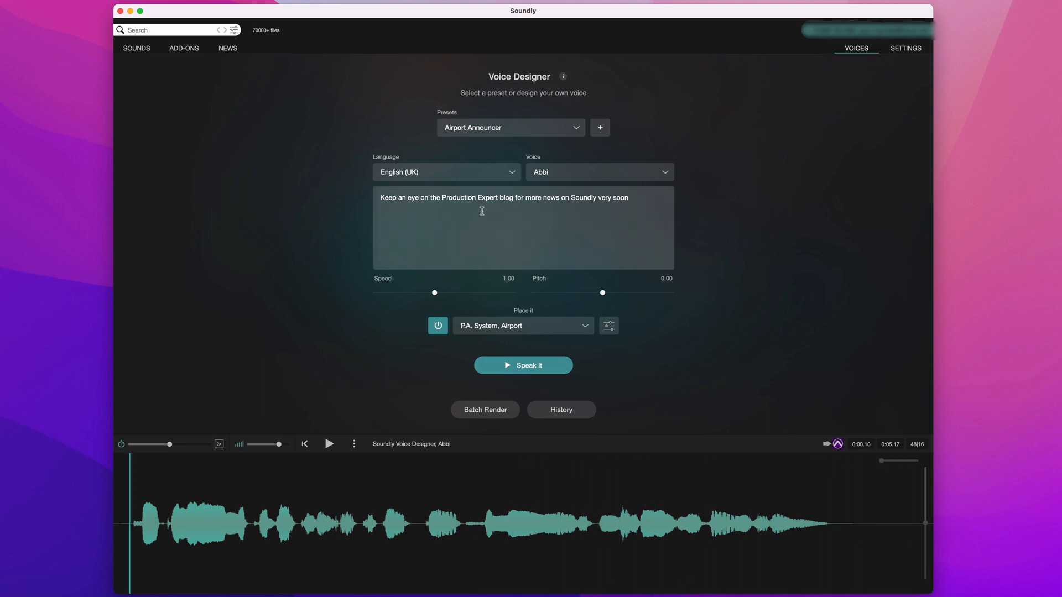
pyautogui.click(598, 171)
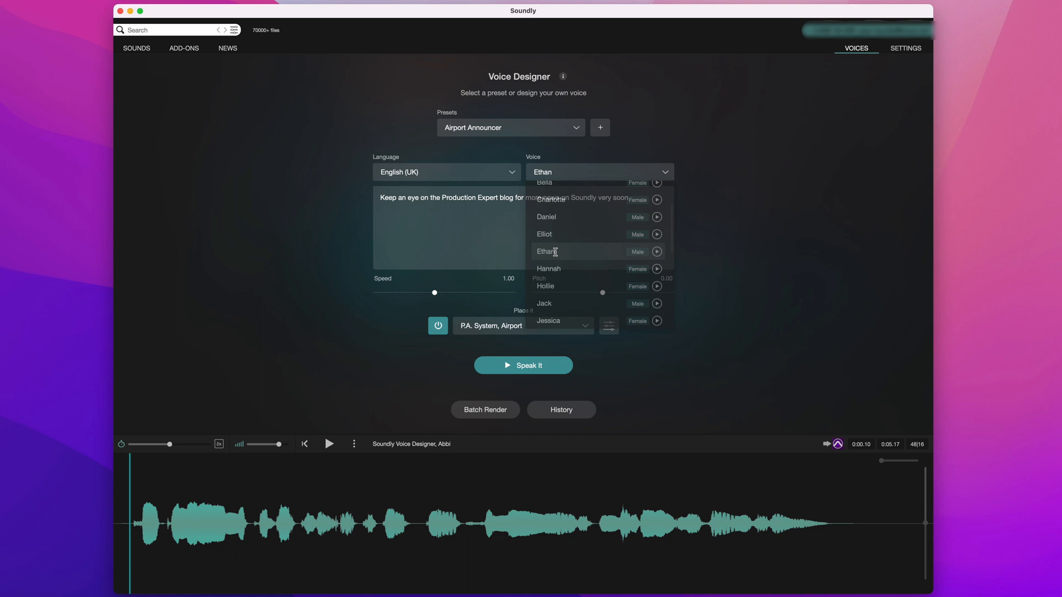
pyautogui.click(546, 251)
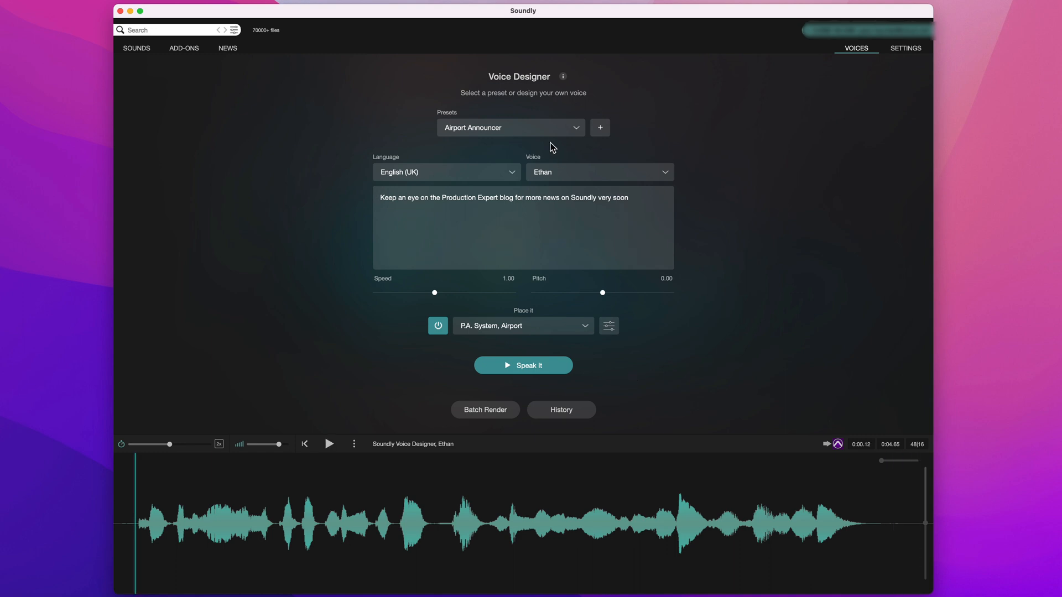
# Apply the CAL 9000 (AI) preset and speak the line
pyautogui.click(510, 128)
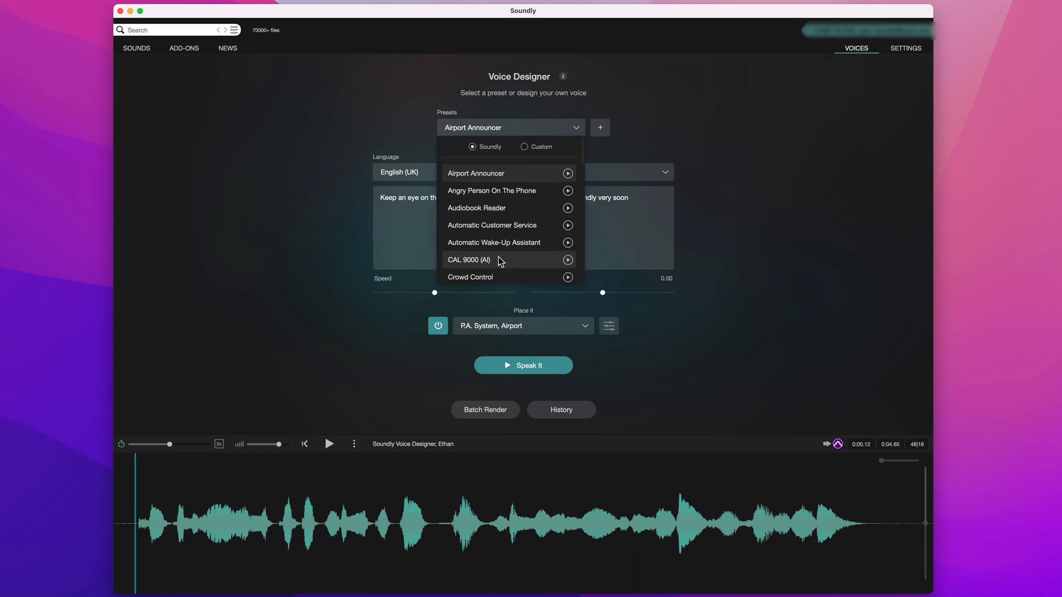
pyautogui.click(468, 260)
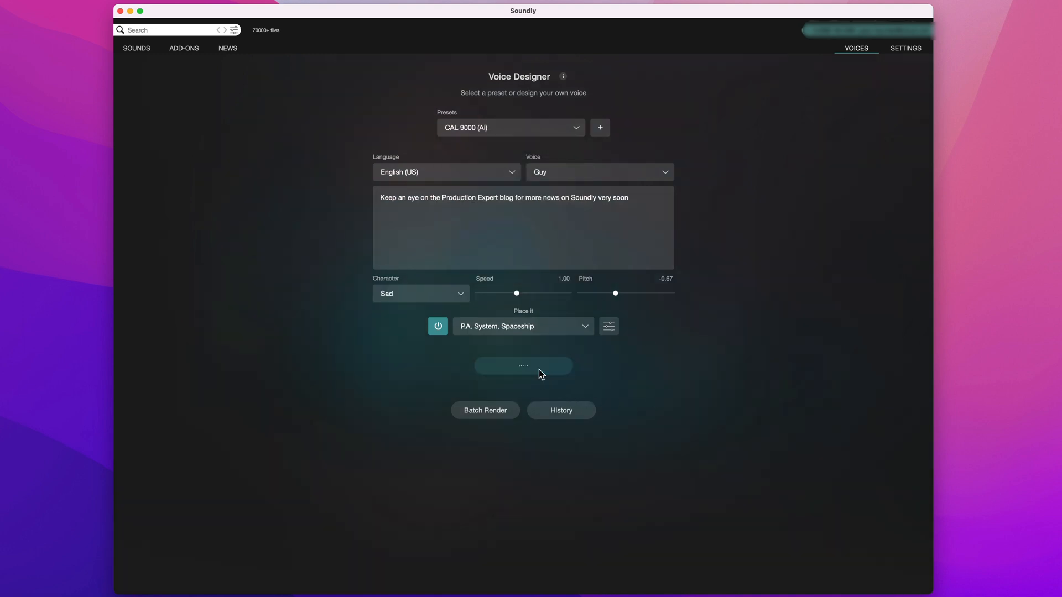
pyautogui.click(523, 365)
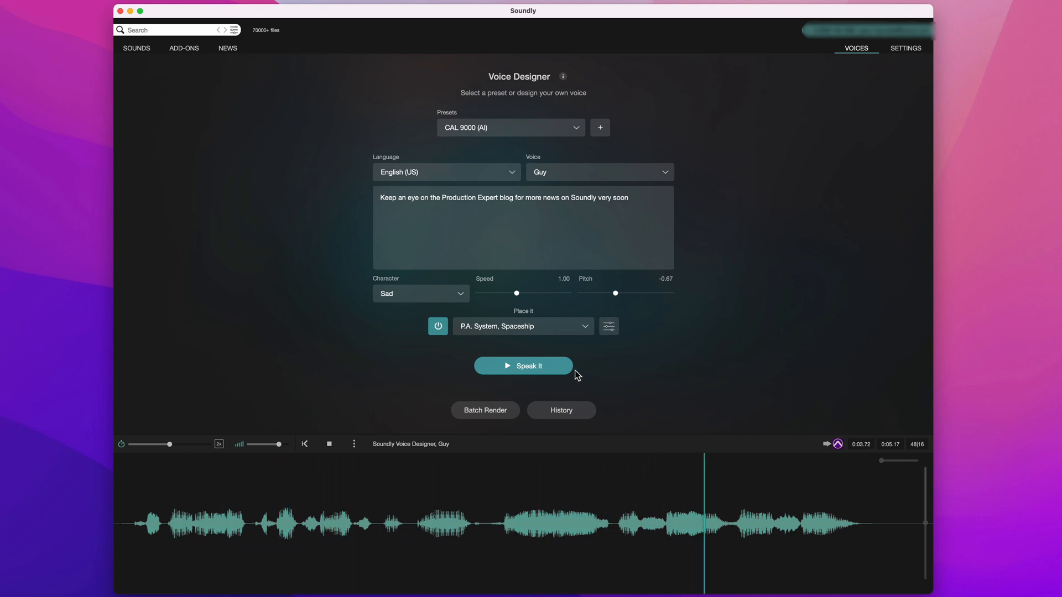
pyautogui.click(328, 443)
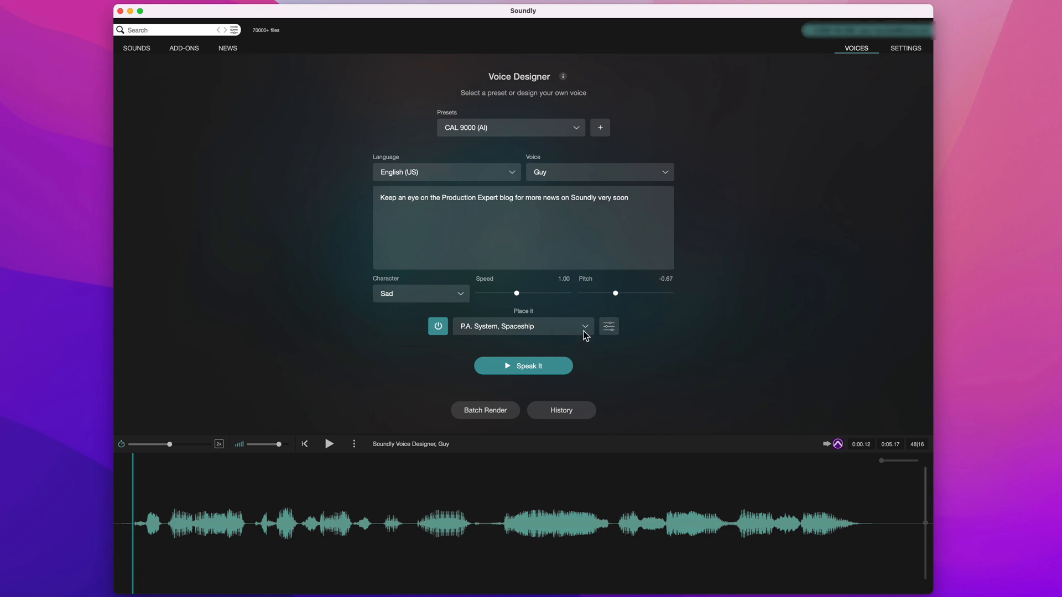
# Hear the line with Place It set to Gym, then Outdoor
pyautogui.click(522, 326)
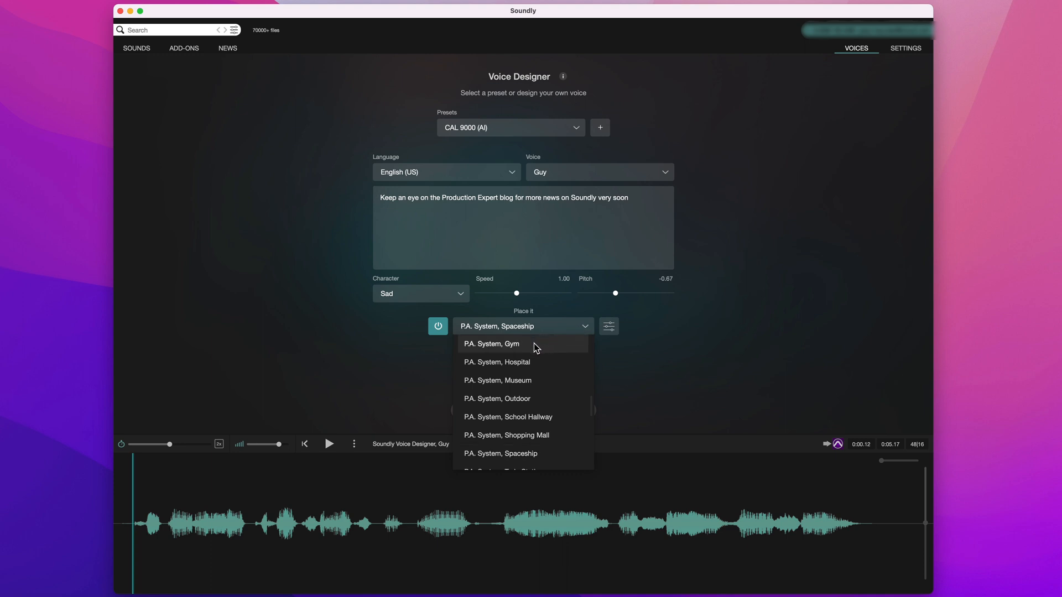
pyautogui.click(493, 345)
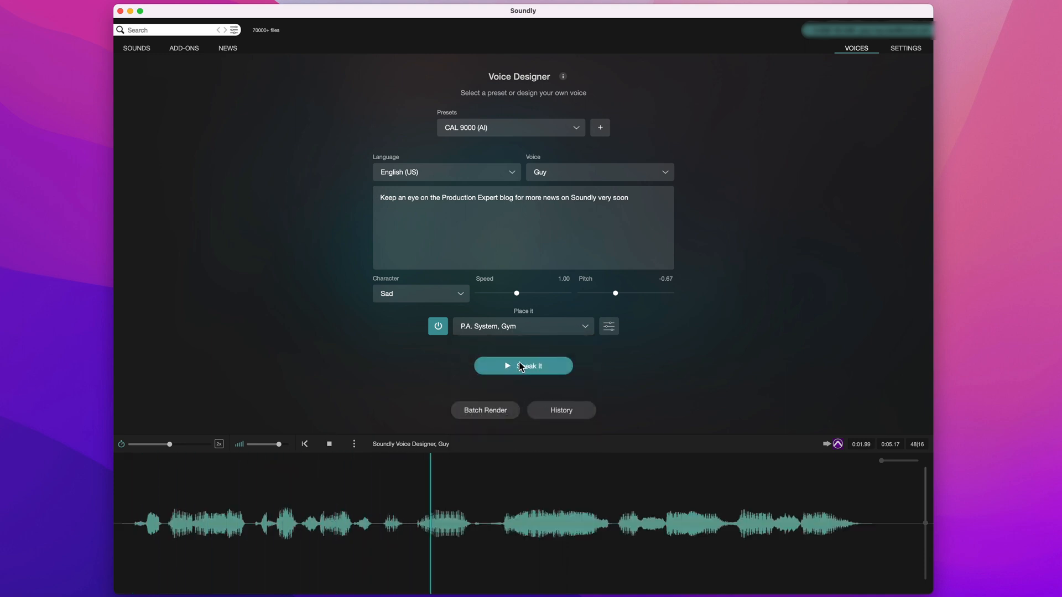
pyautogui.click(523, 365)
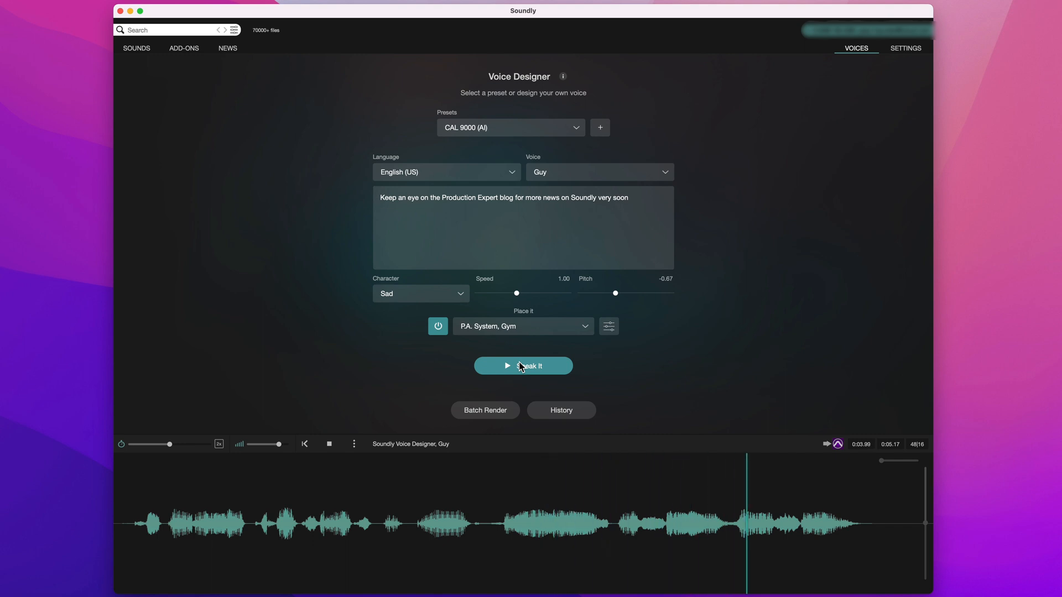
pyautogui.click(522, 326)
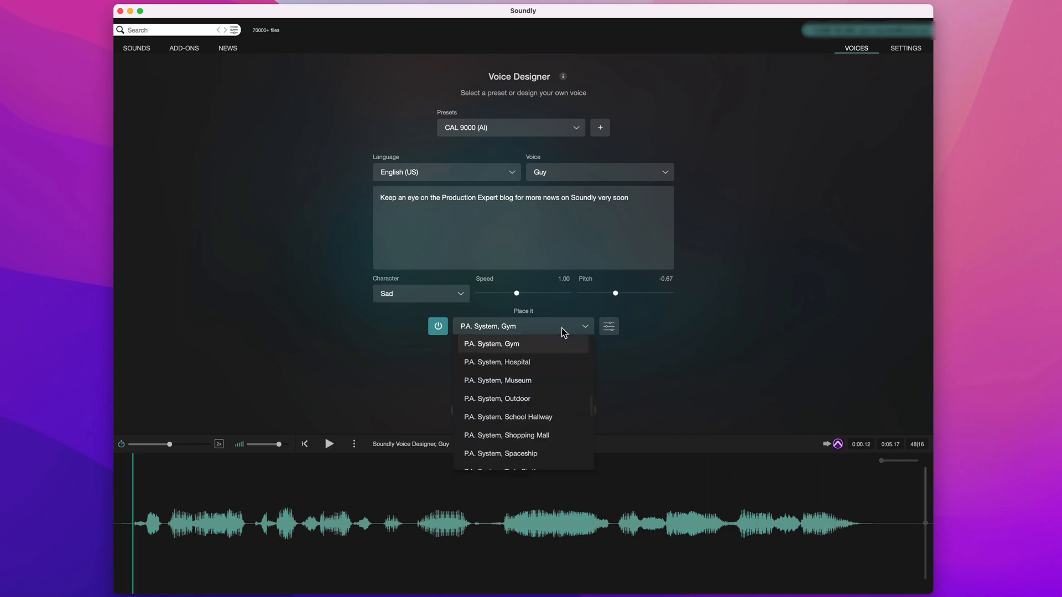
pyautogui.click(497, 398)
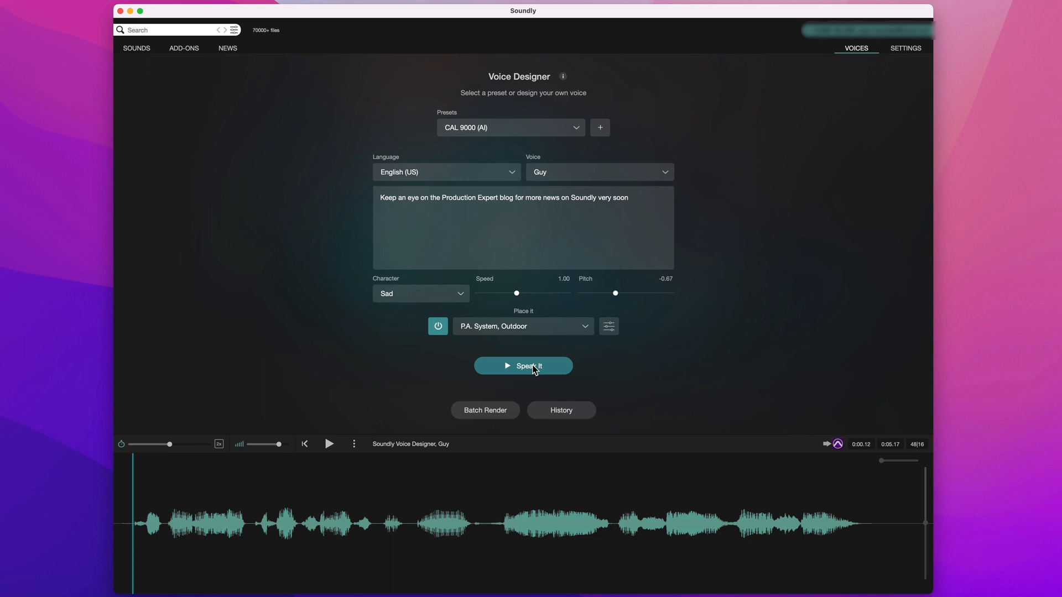
pyautogui.click(522, 365)
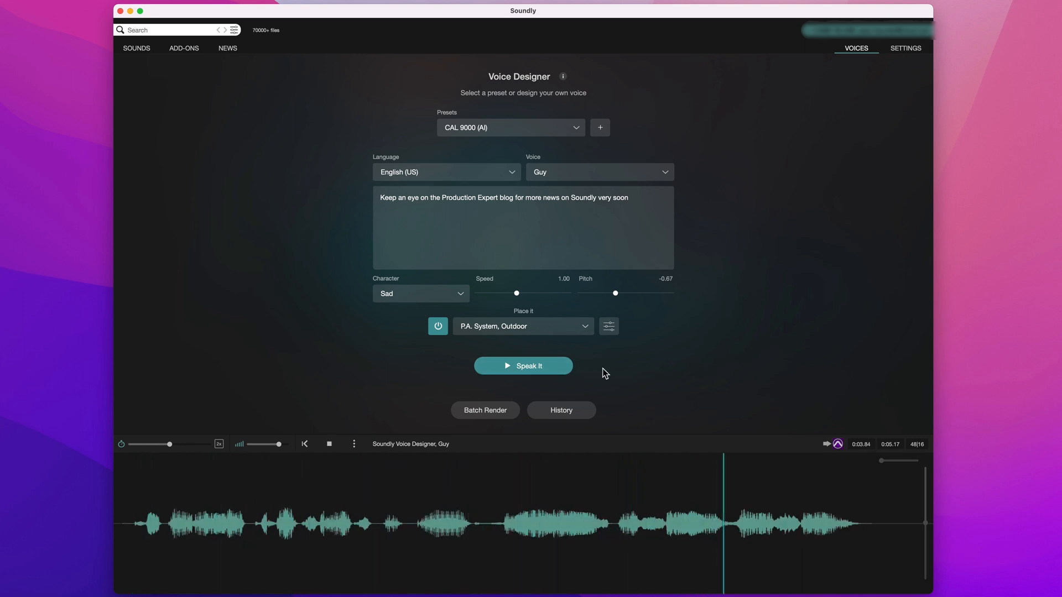
pyautogui.click(330, 444)
pyautogui.write('The voice designer feature in soundly lets you generate voices quickly and easily.')
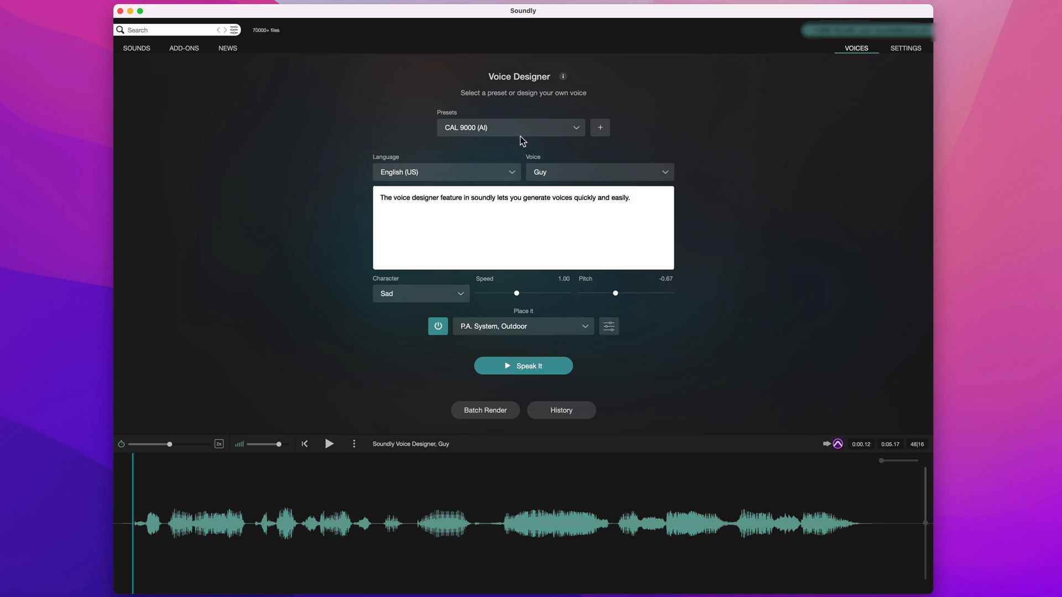
# Apply the Elevator Voice preset and speak the line
pyautogui.click(509, 127)
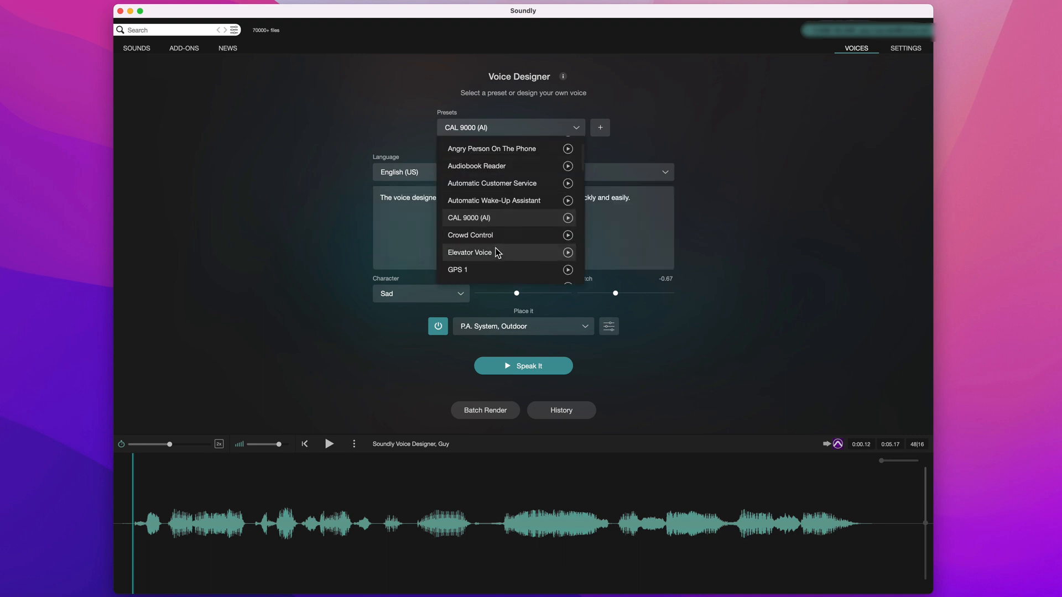
pyautogui.click(471, 252)
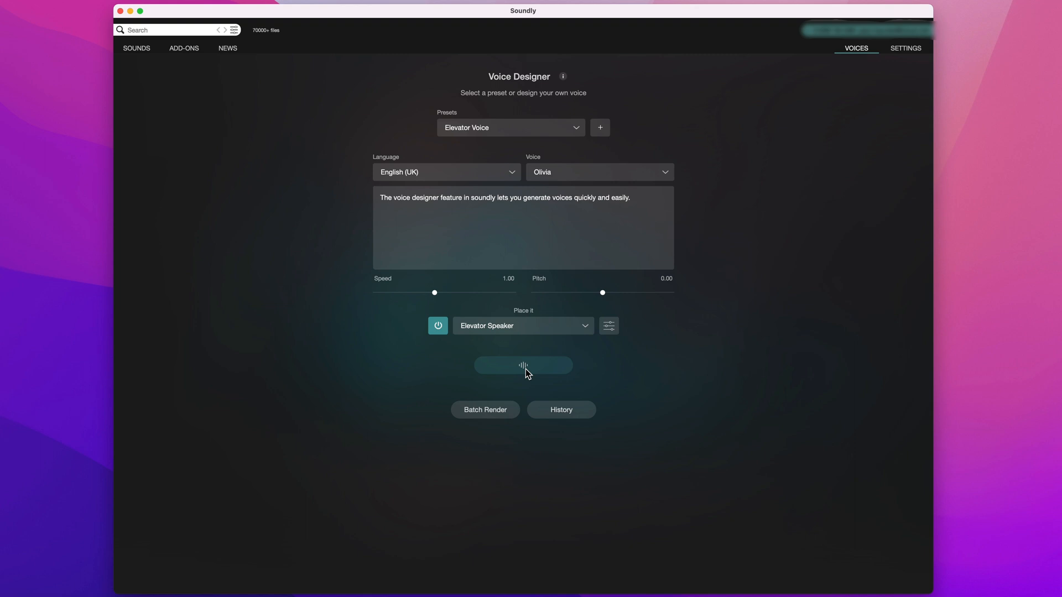
pyautogui.click(523, 365)
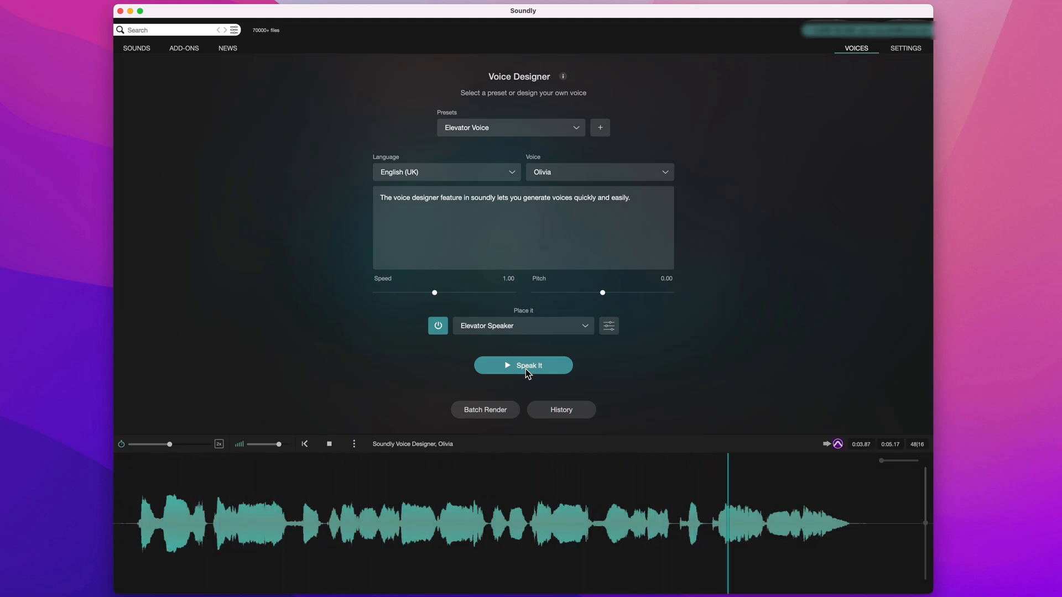
# Switch the language to English (US) and speak the line with the Ana voice
pyautogui.click(446, 172)
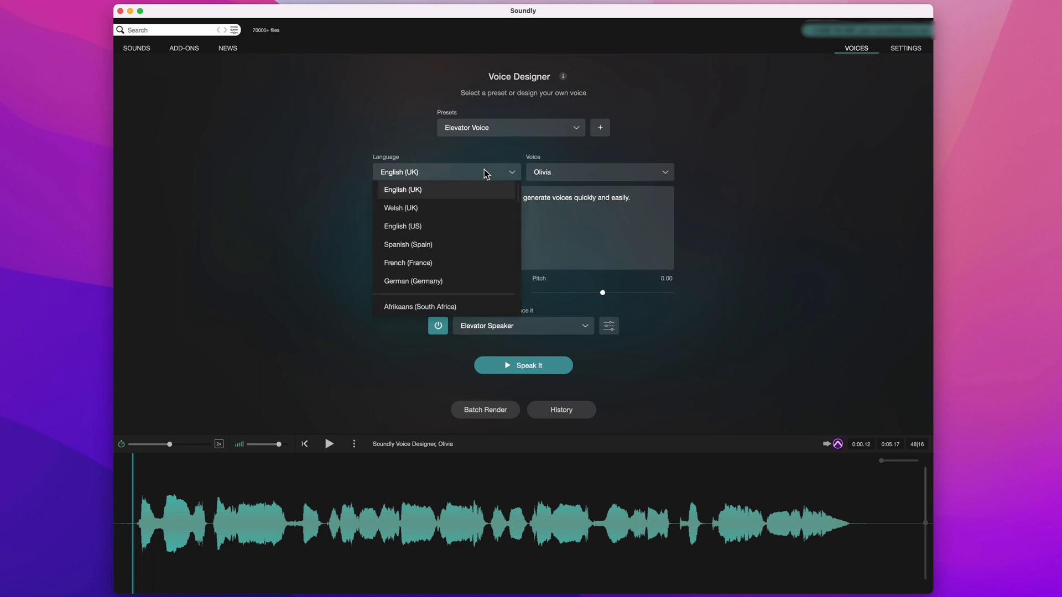
pyautogui.click(402, 226)
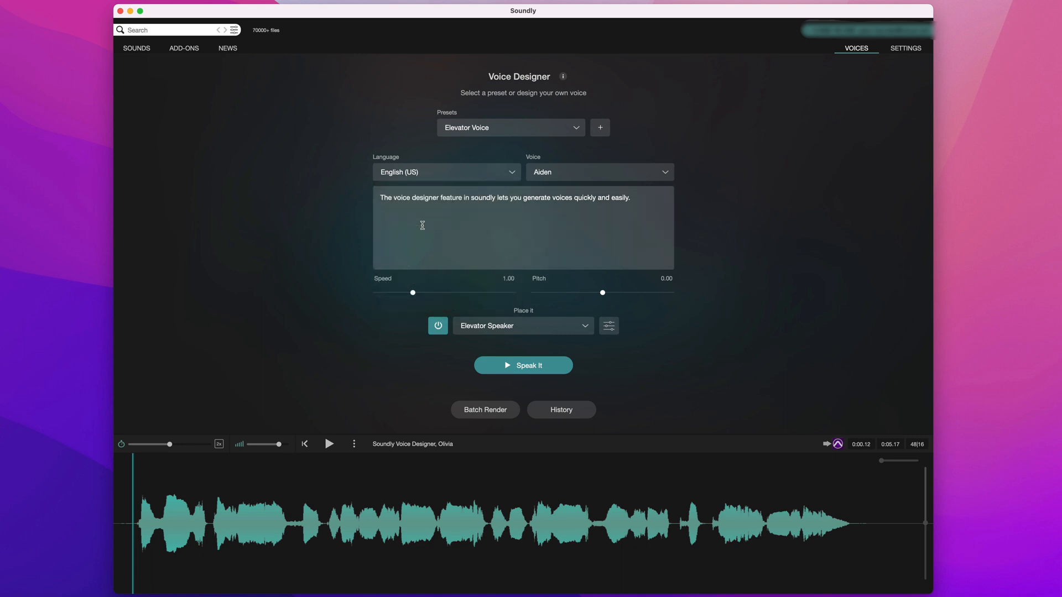
pyautogui.click(522, 365)
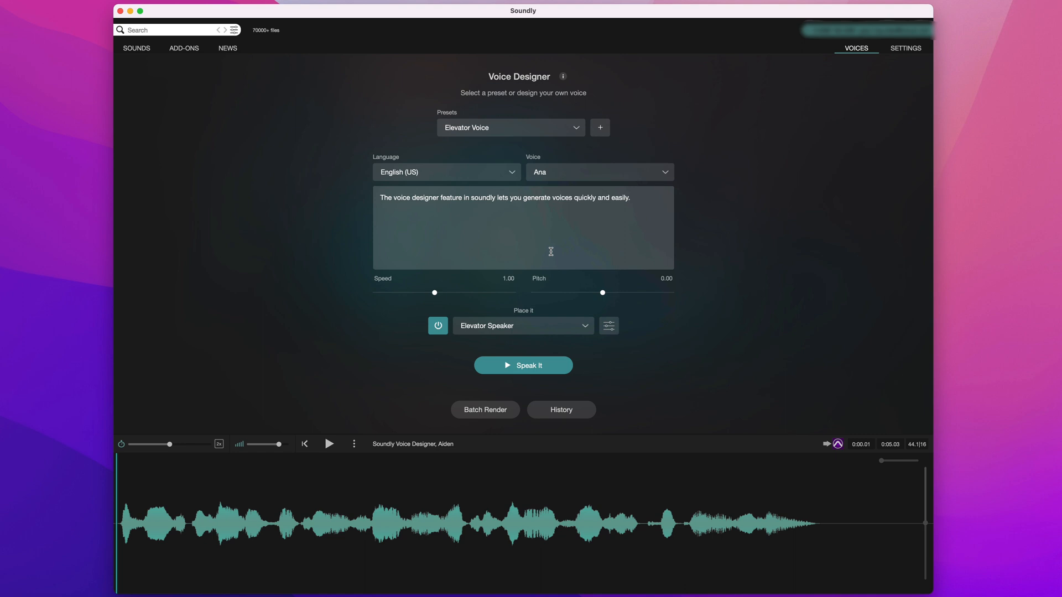
pyautogui.click(329, 444)
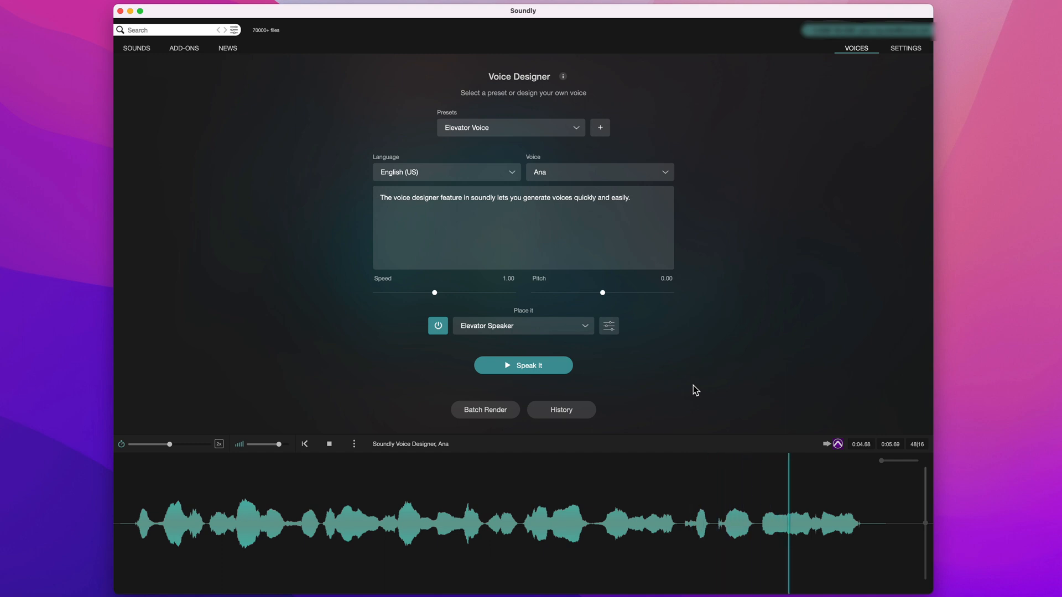
# Raise the voice speed to 1.44 and speak the line again
pyautogui.click(329, 444)
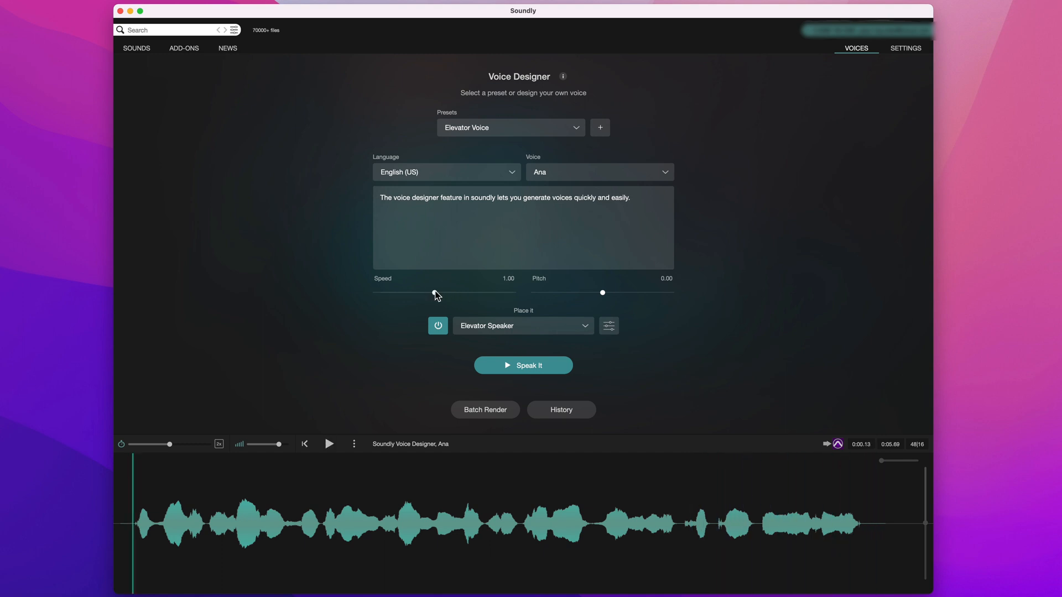
pyautogui.moveTo(435, 293); pyautogui.dragTo(470, 293)
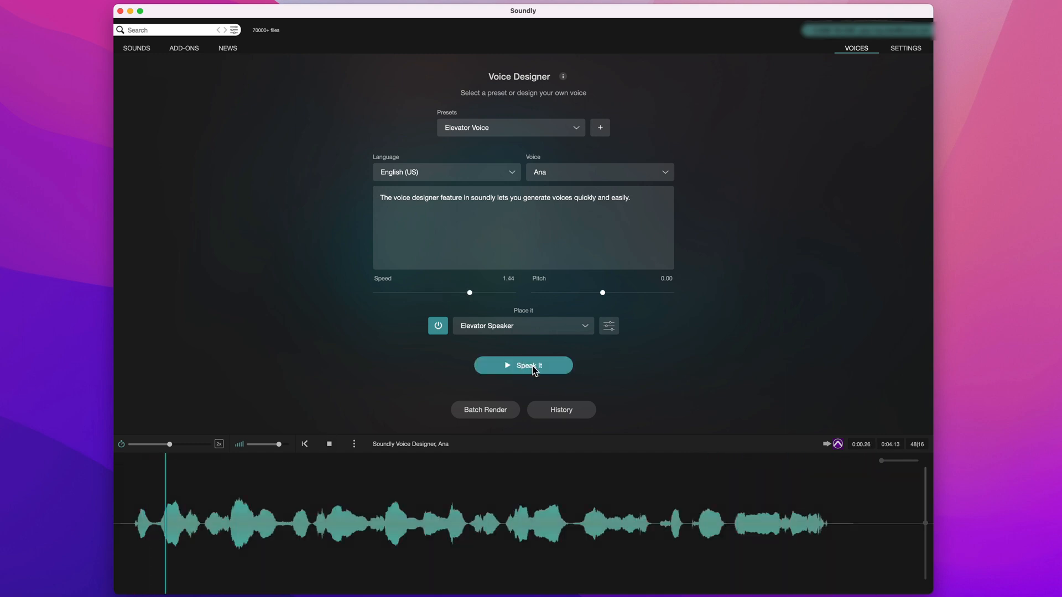
pyautogui.click(522, 365)
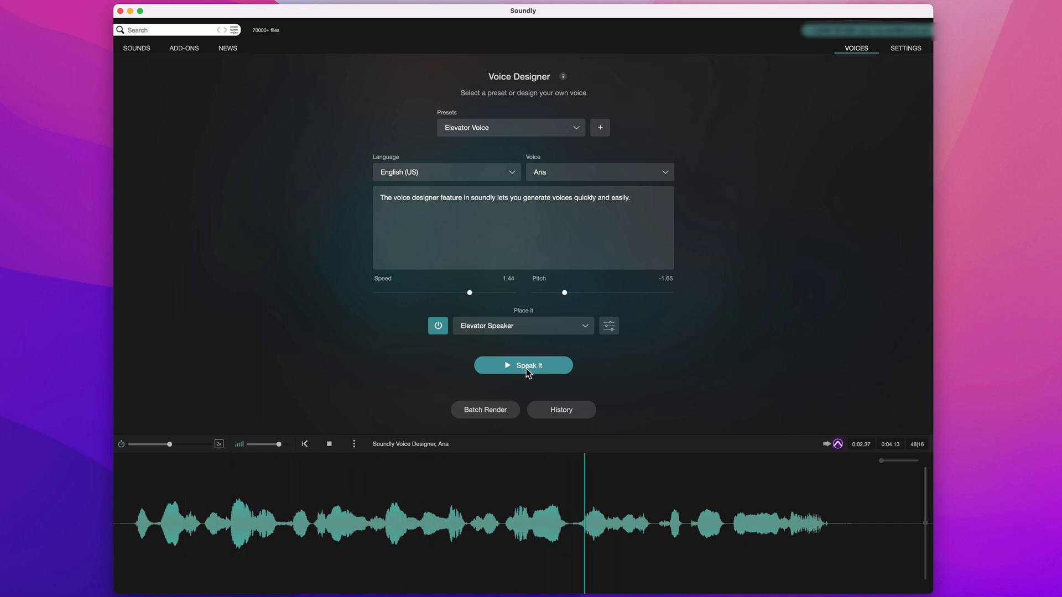
# Stop the Elevator Voice playback and scroll through the voice presets list
pyautogui.click(330, 443)
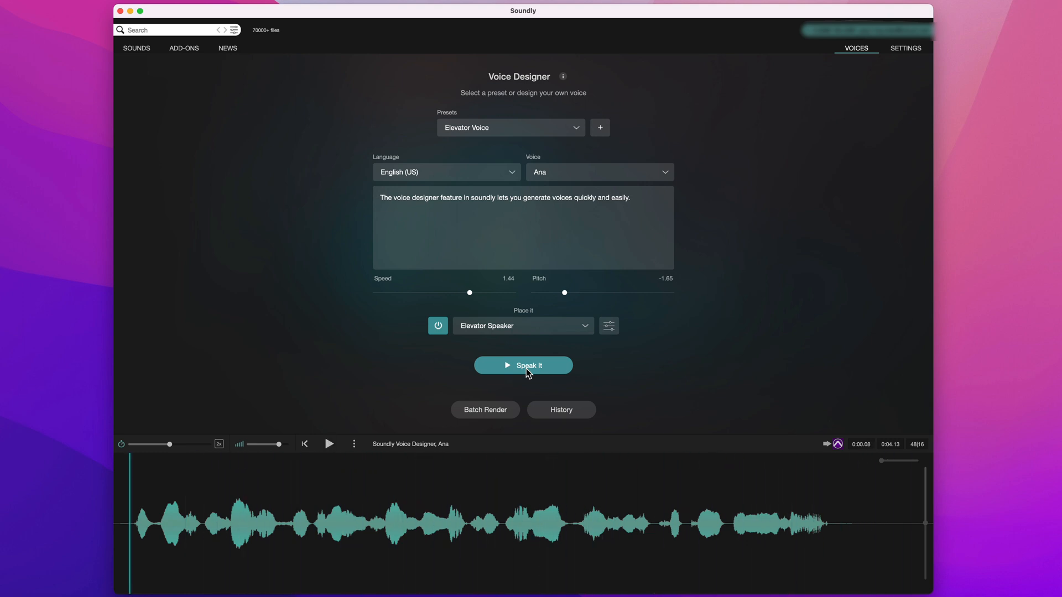
pyautogui.click(510, 127)
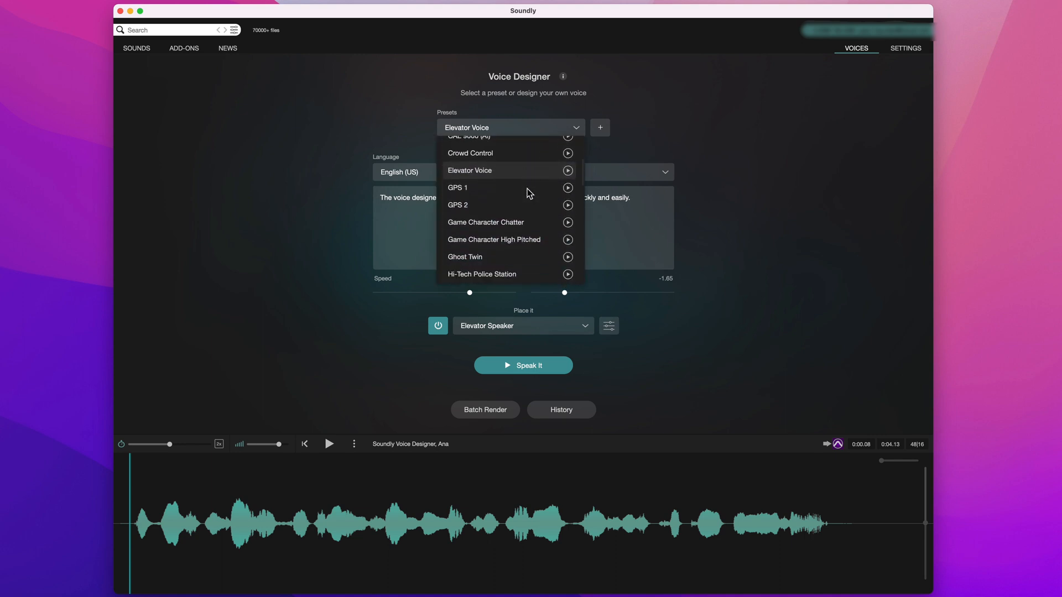
pyautogui.scroll(-3)
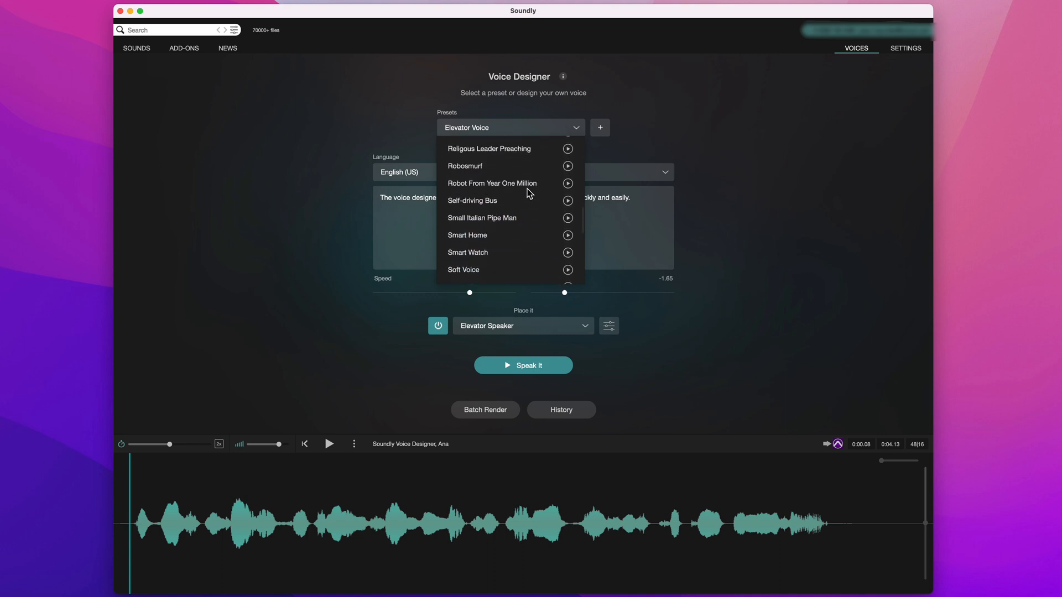
pyautogui.scroll(-3)
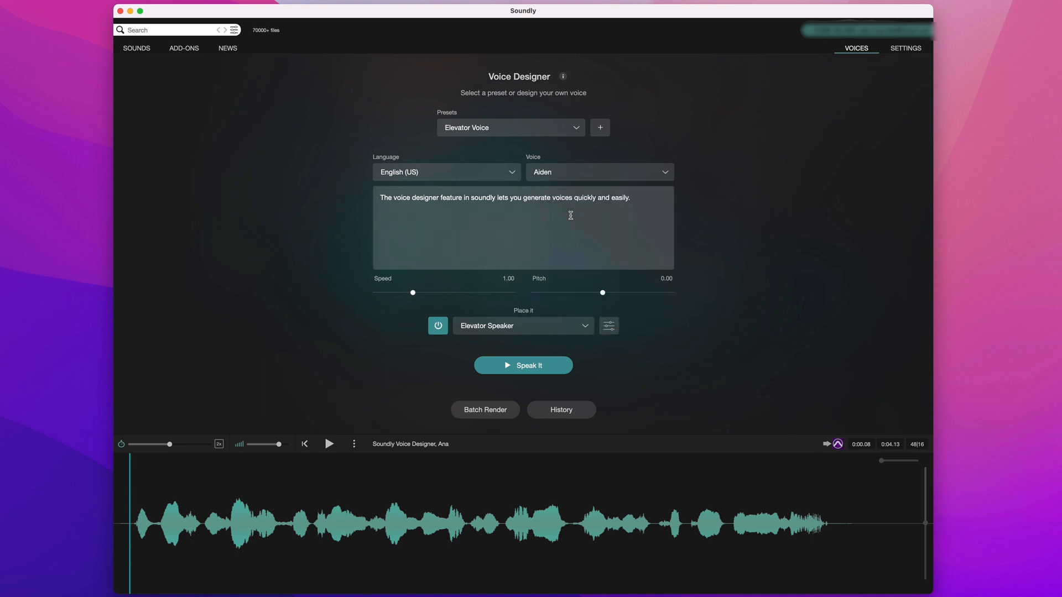
# Enter the innovative-technology rollout script and render it as Aiden with Place It off
pyautogui.write('This innovative technology is being rolled out soon throughout our entire business. You can expect to see updates on this in the coming weeks and months.')
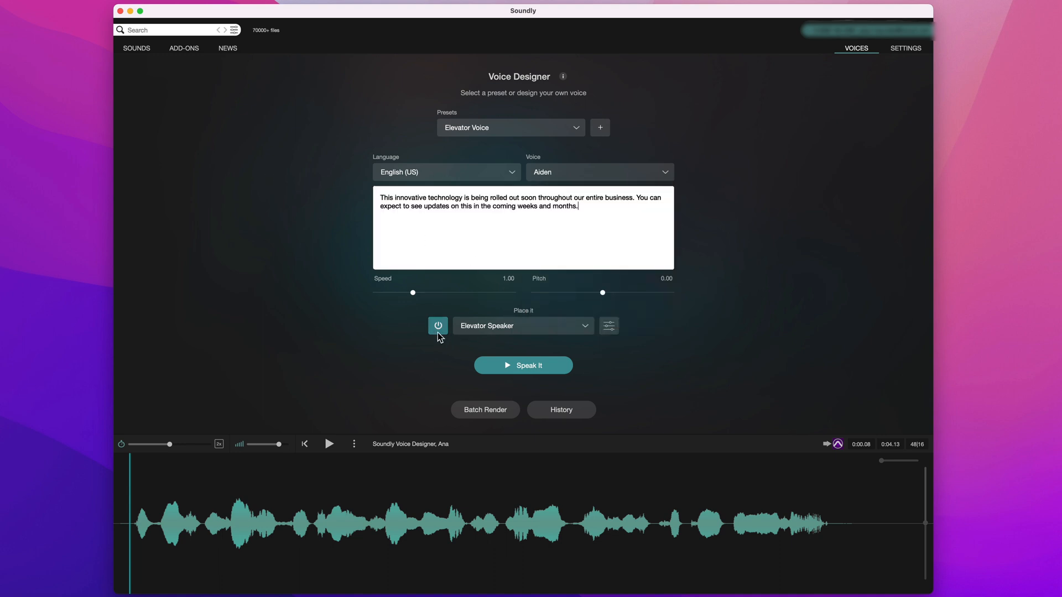
pyautogui.click(438, 326)
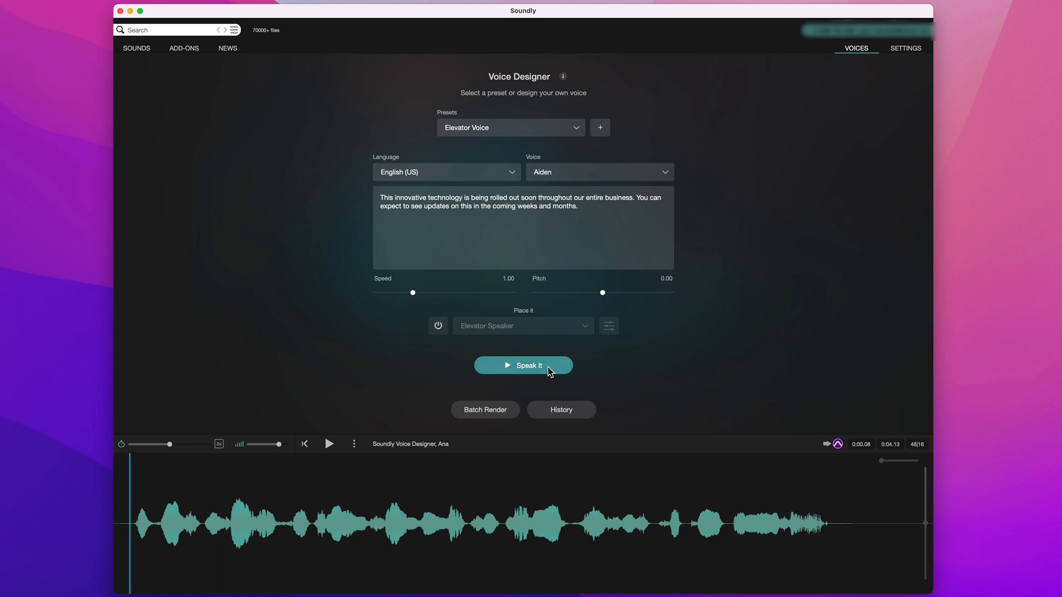
pyautogui.click(523, 365)
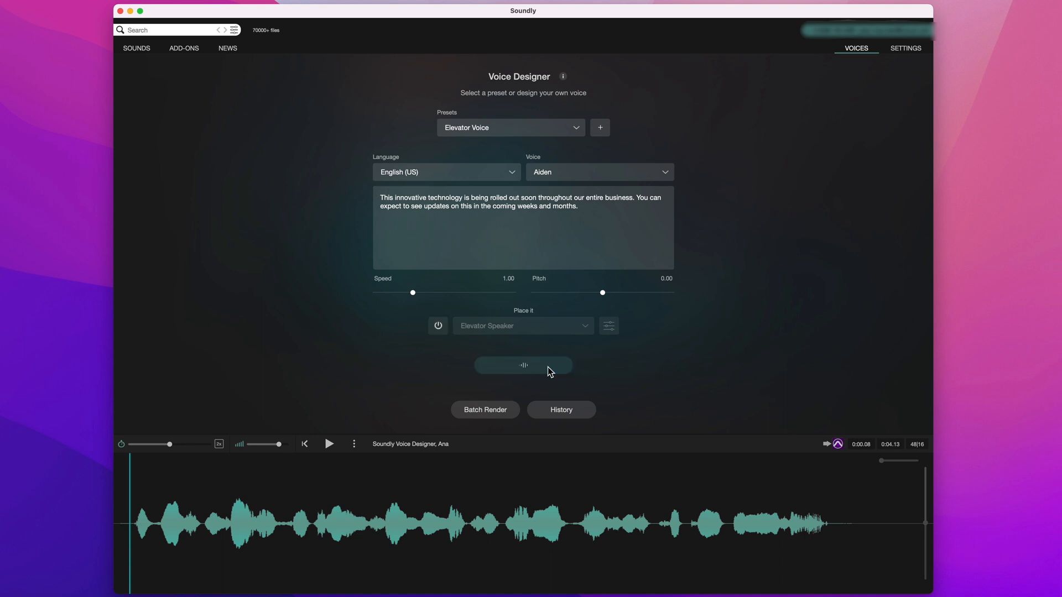
pyautogui.click(523, 365)
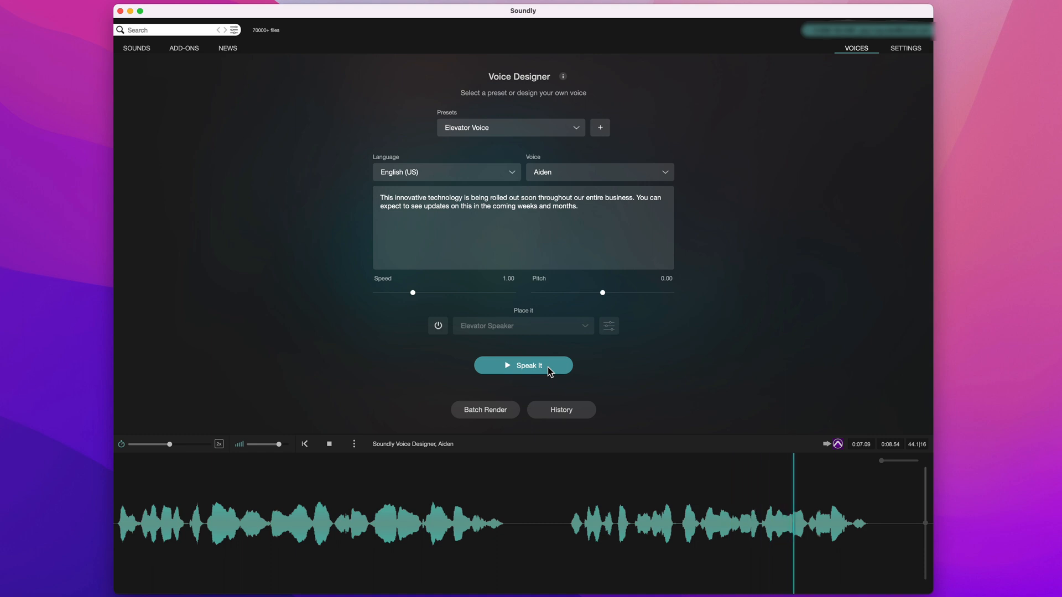
pyautogui.click(329, 443)
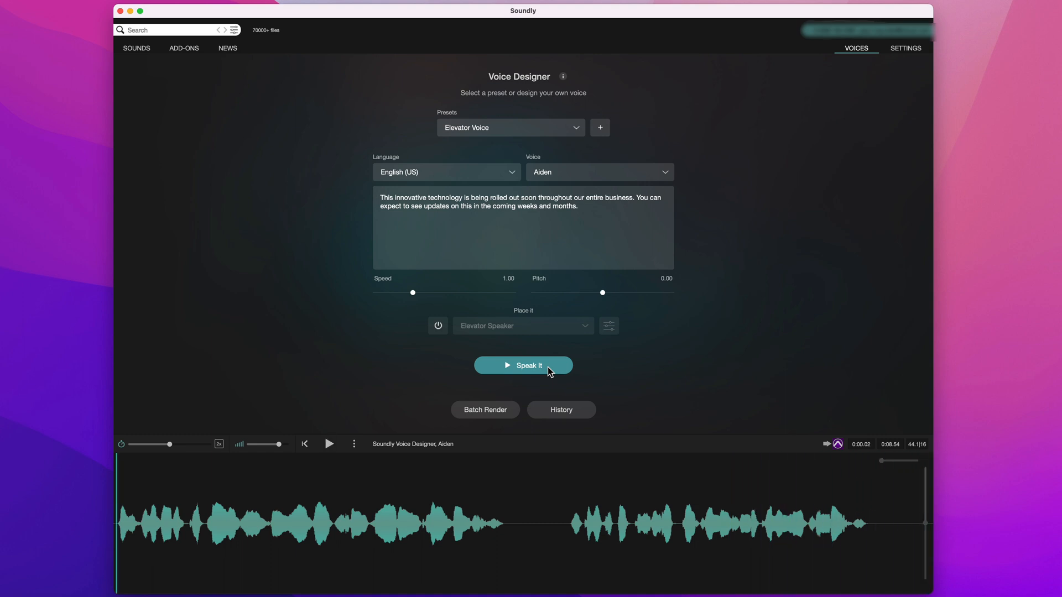
pyautogui.click(510, 127)
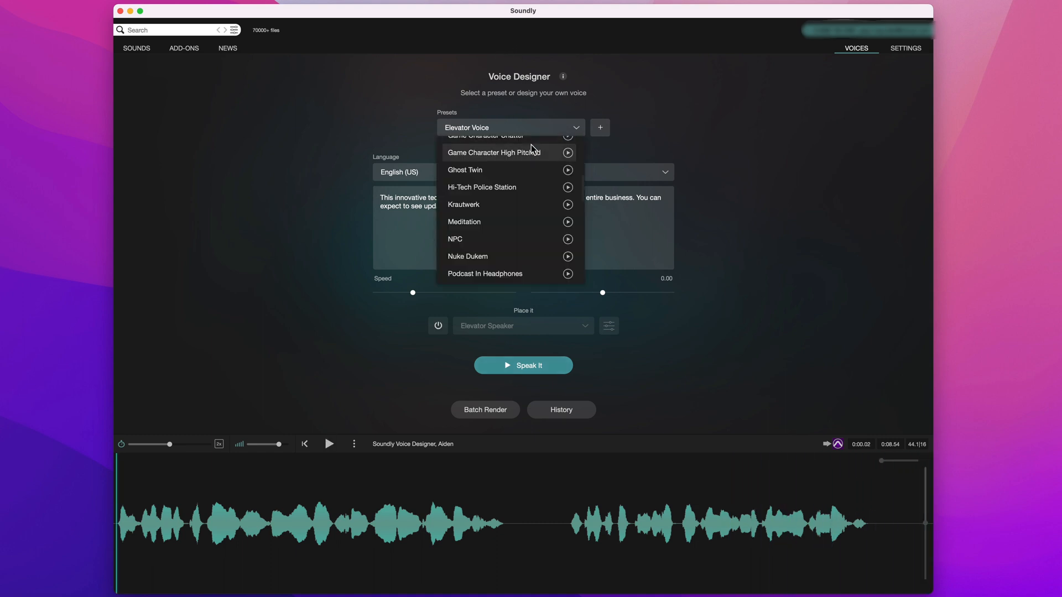
# Render the rollout line with the Meditation preset as a whisper
pyautogui.click(464, 221)
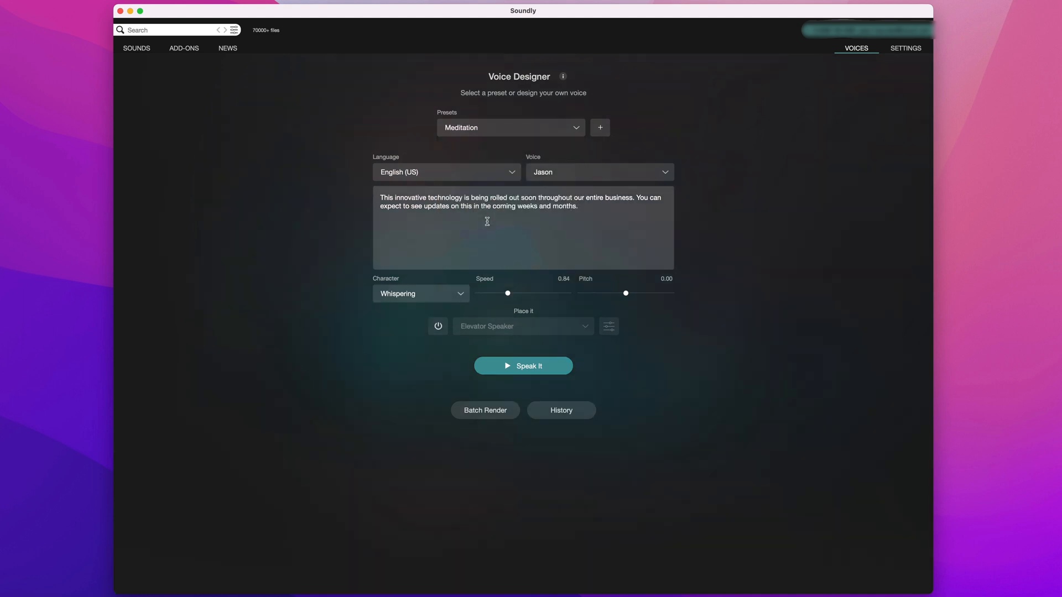
pyautogui.click(522, 366)
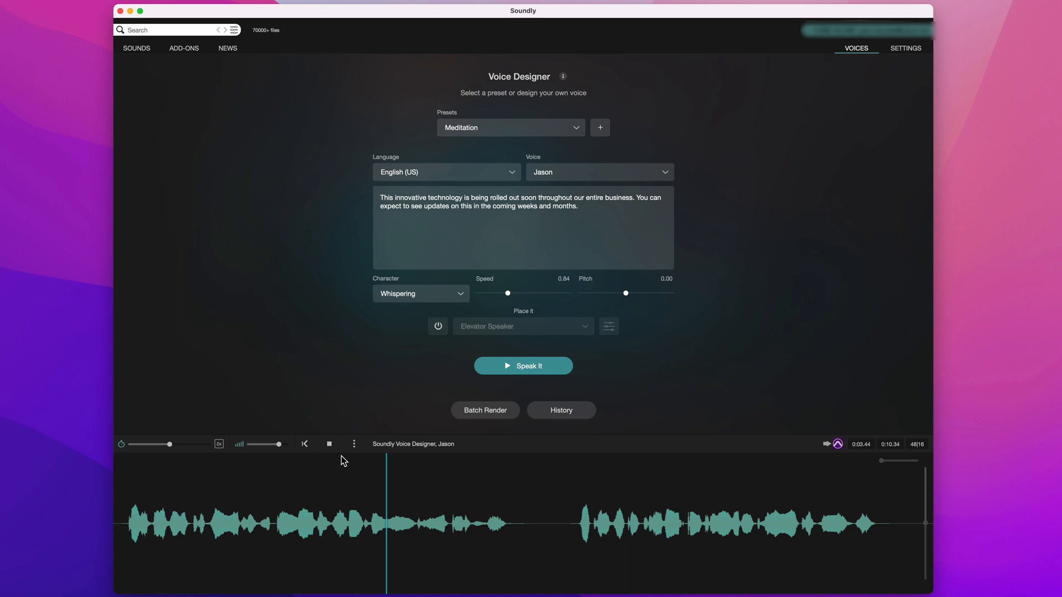
pyautogui.click(305, 444)
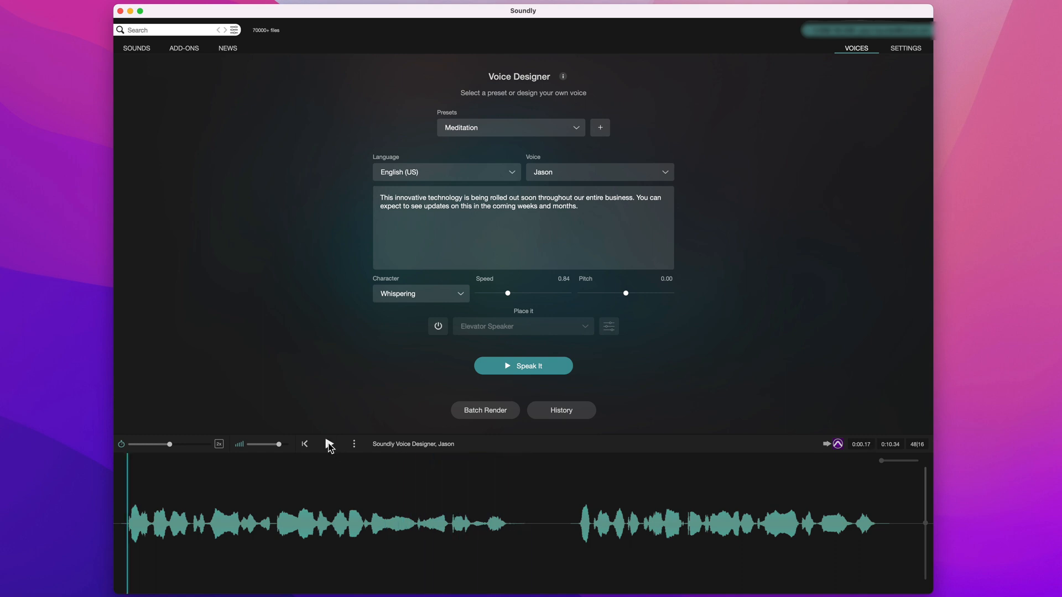
# Render Jason's line with Friendly delivery, then Angry delivery at speed 1.13
pyautogui.click(420, 293)
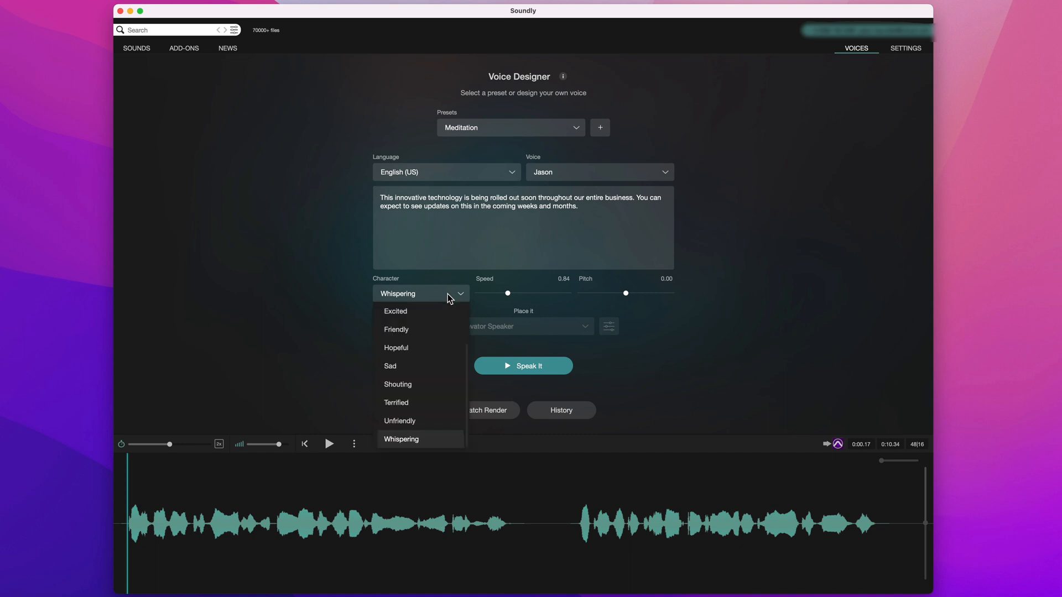
pyautogui.click(396, 330)
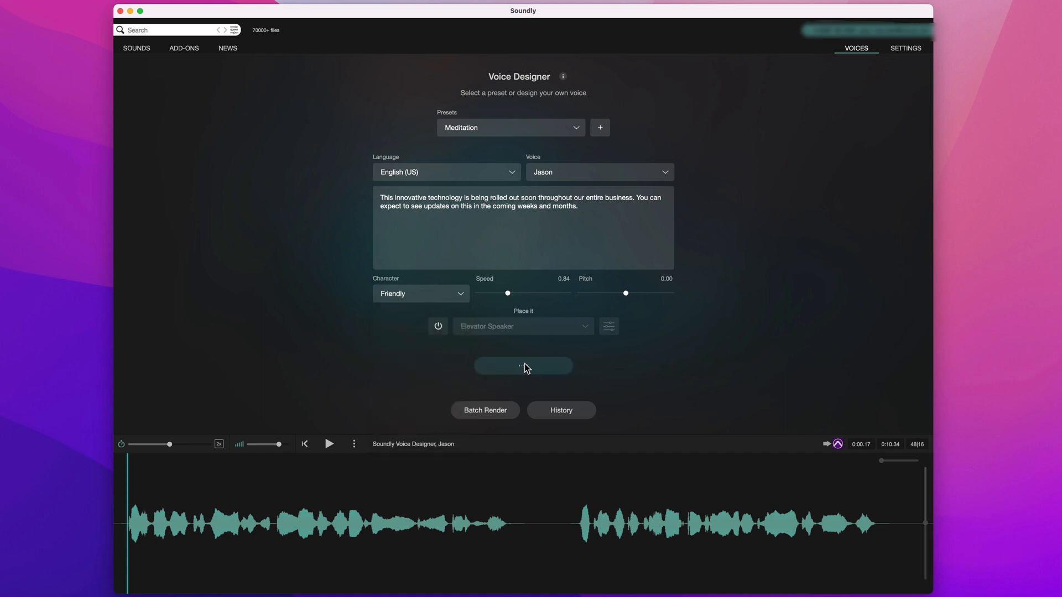
pyautogui.click(523, 366)
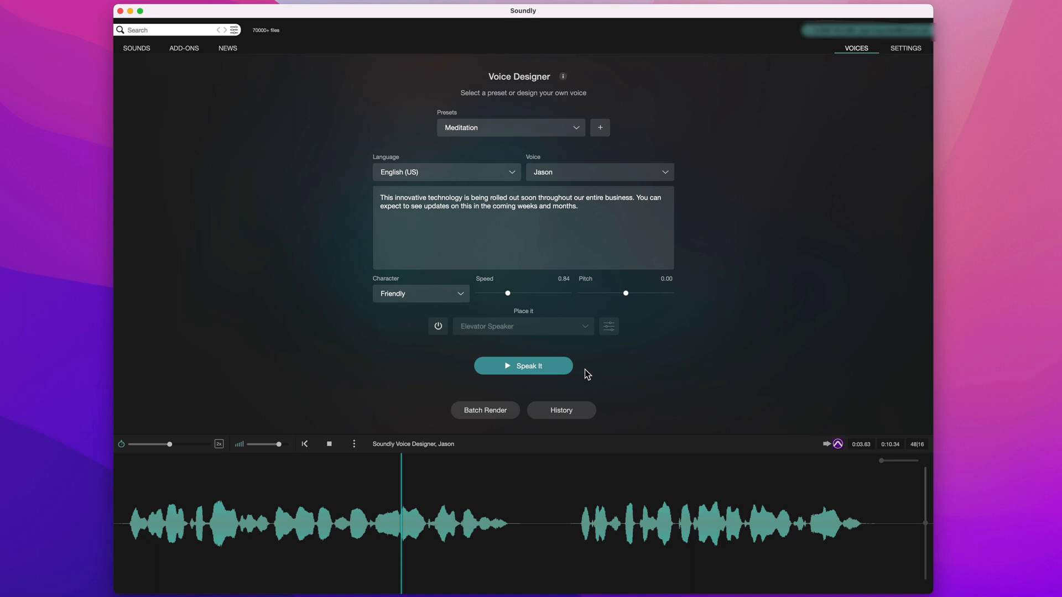
pyautogui.click(420, 294)
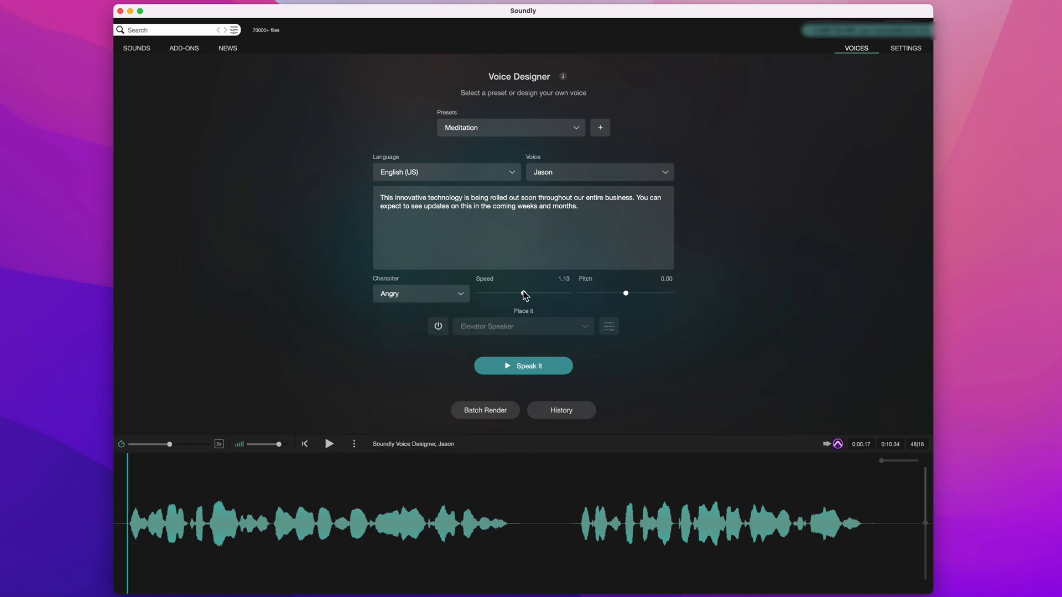
pyautogui.click(523, 366)
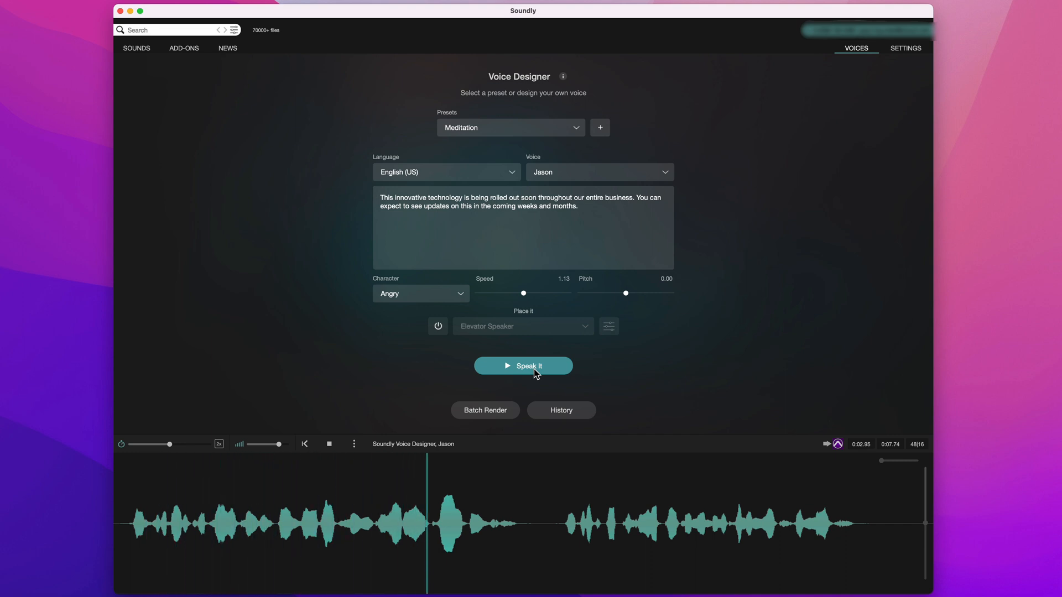
pyautogui.click(522, 366)
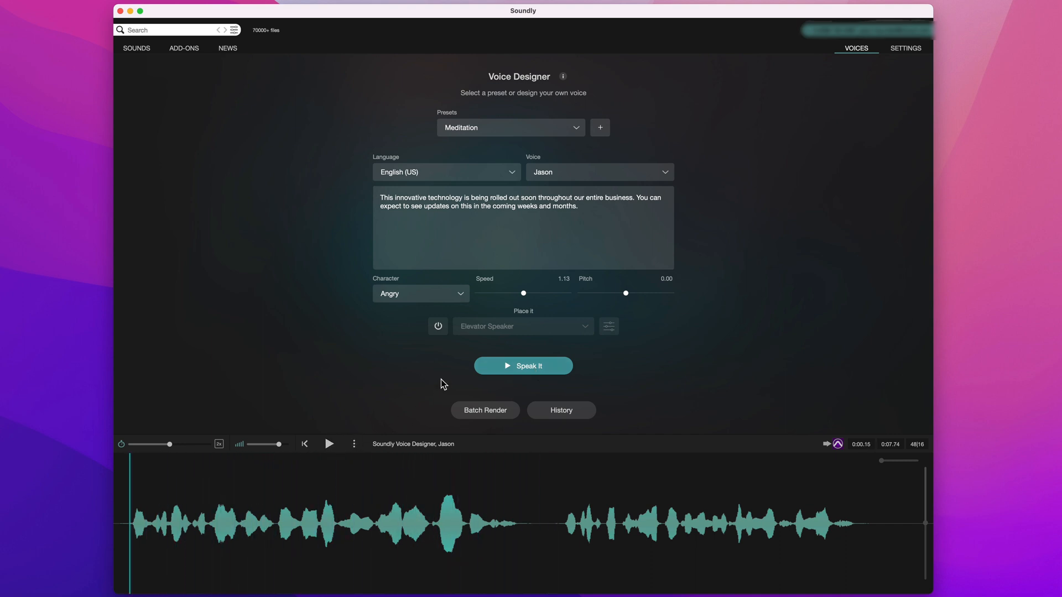
# Turn Place It back on and render the angry line in a Haunted Cave
pyautogui.click(437, 326)
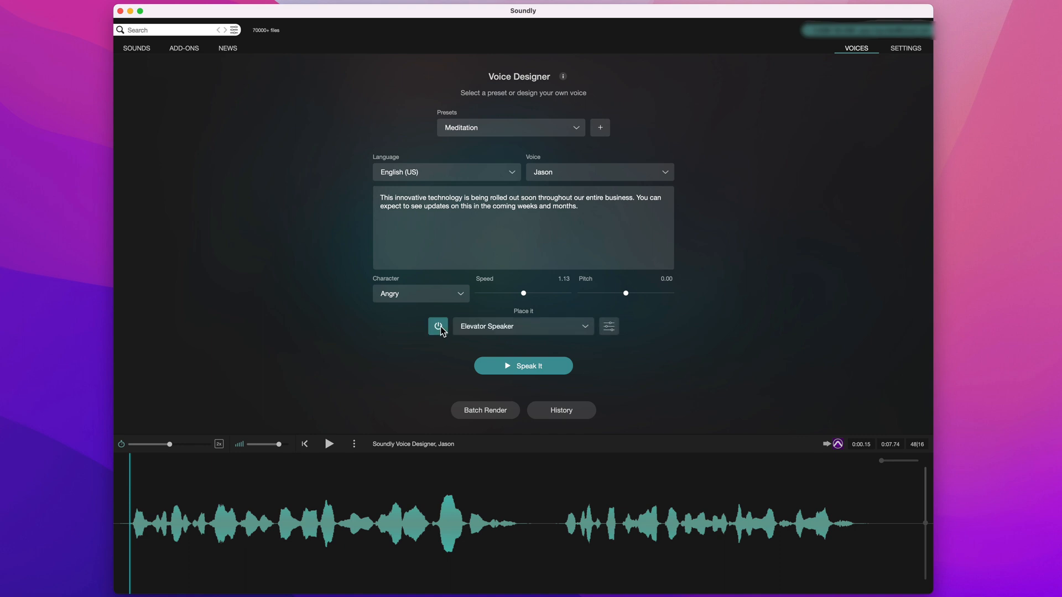
pyautogui.click(522, 326)
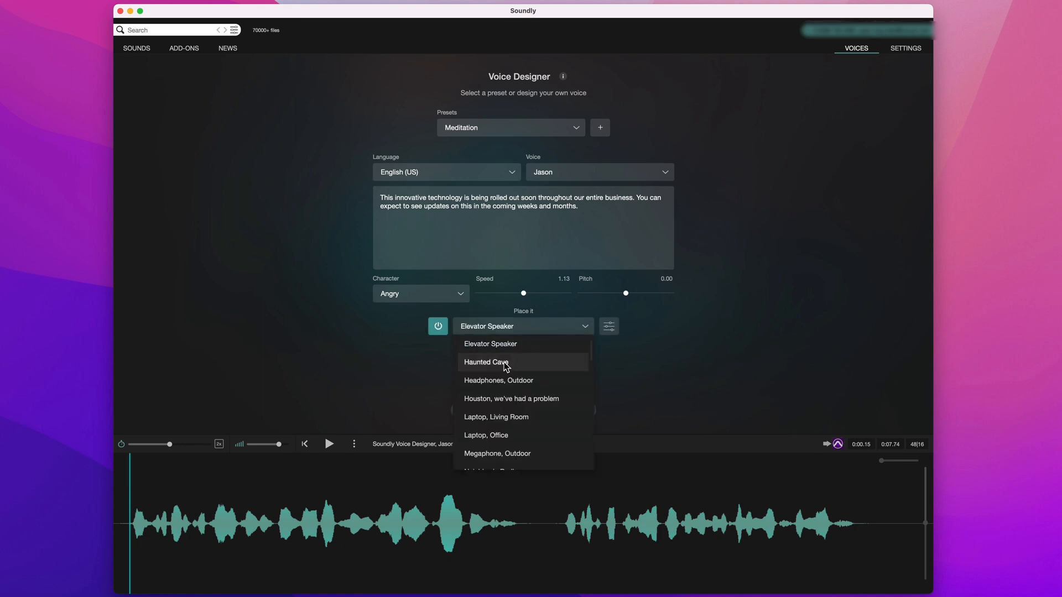
pyautogui.click(486, 361)
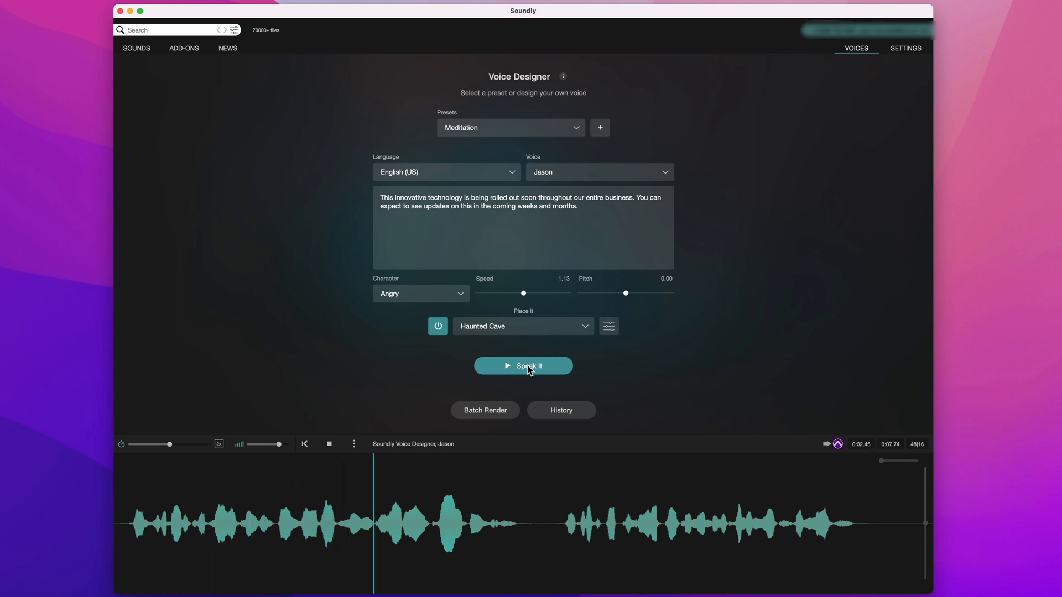
pyautogui.click(522, 365)
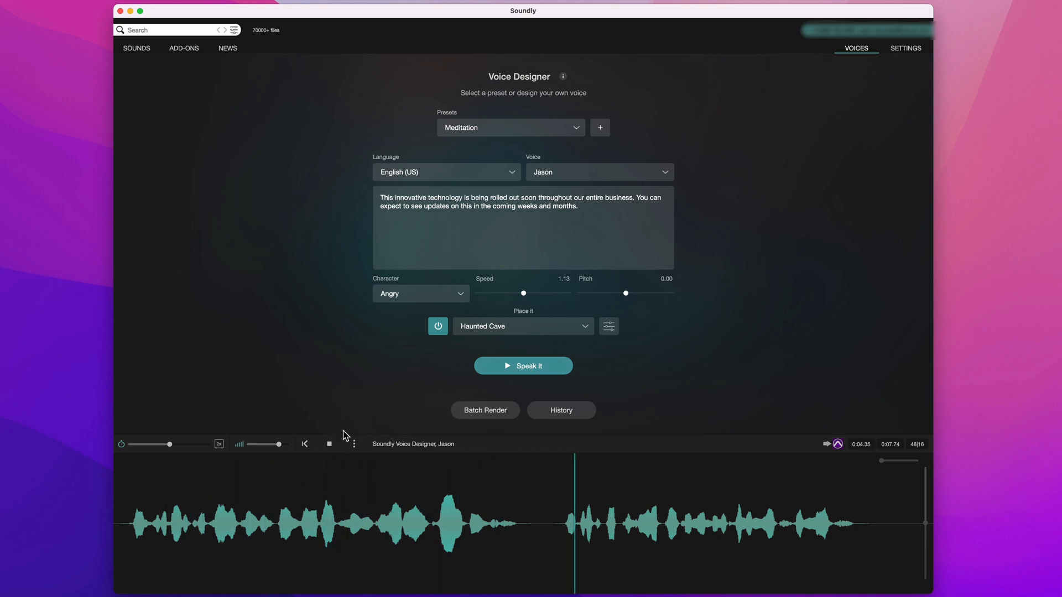
# Render the line at speed 1.01 with the 'Houston, we've had a problem' placement
pyautogui.moveTo(523, 292); pyautogui.dragTo(516, 292)
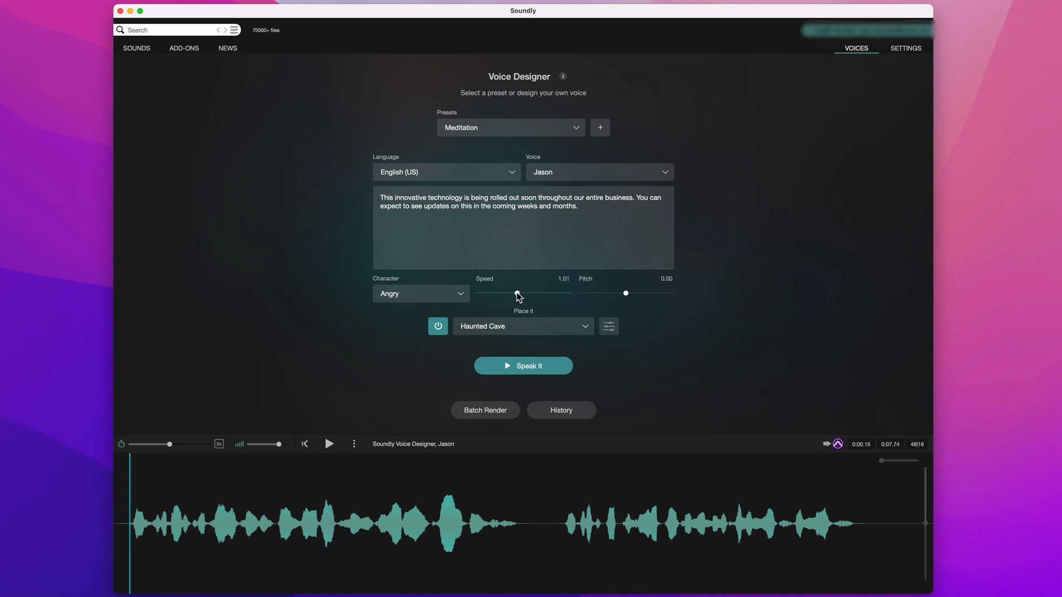
pyautogui.click(522, 326)
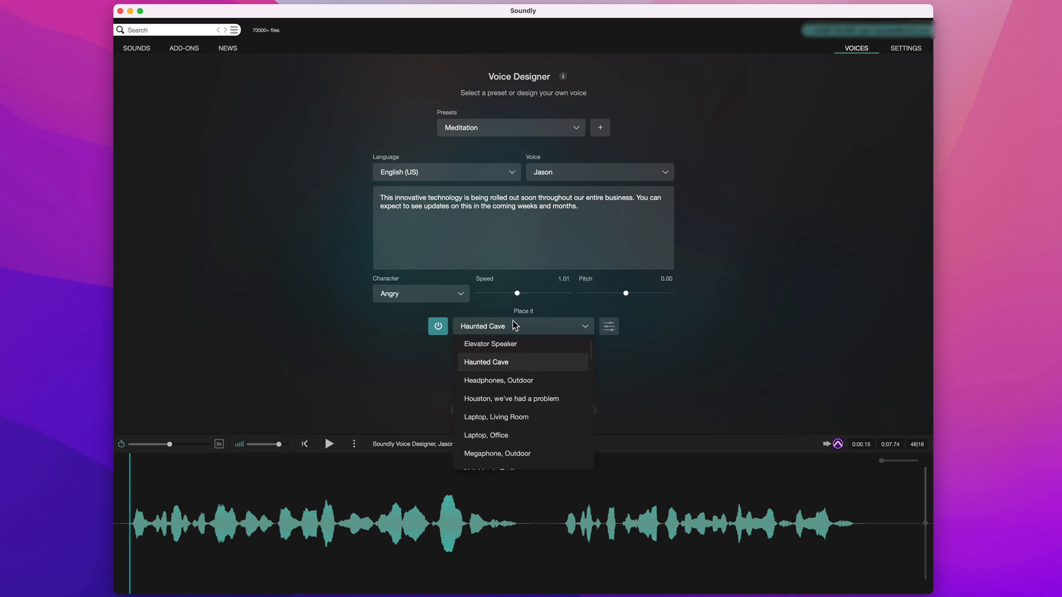
pyautogui.click(511, 398)
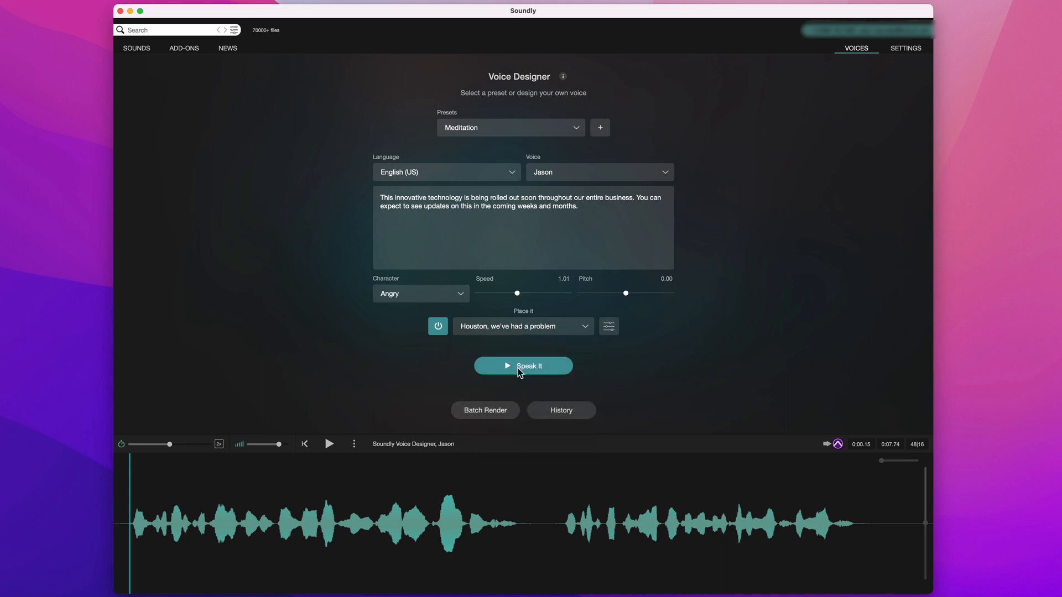
pyautogui.click(329, 444)
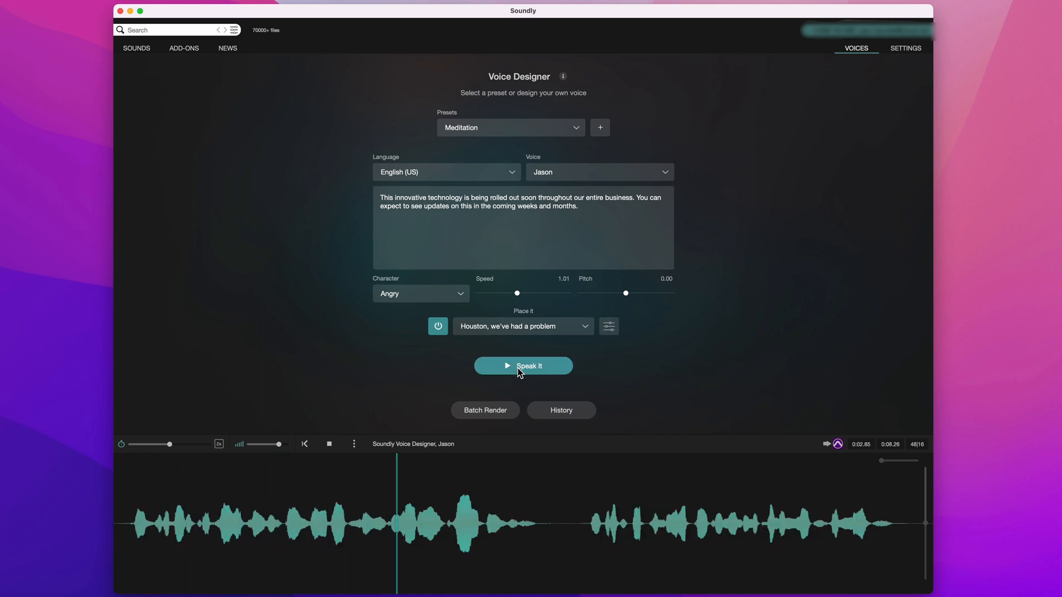
pyautogui.click(305, 443)
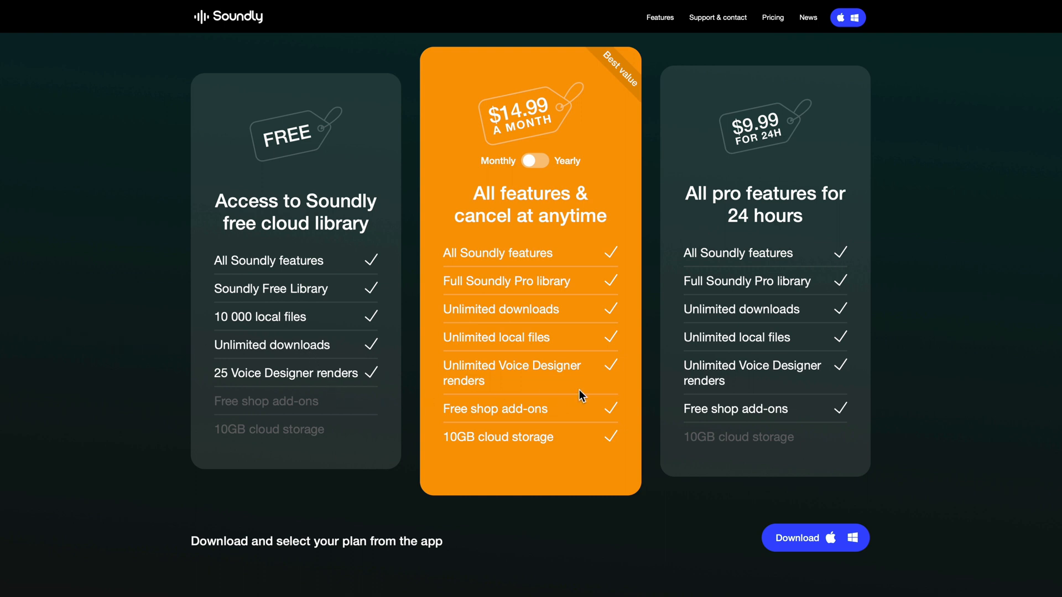
pyautogui.moveTo(652, 323)
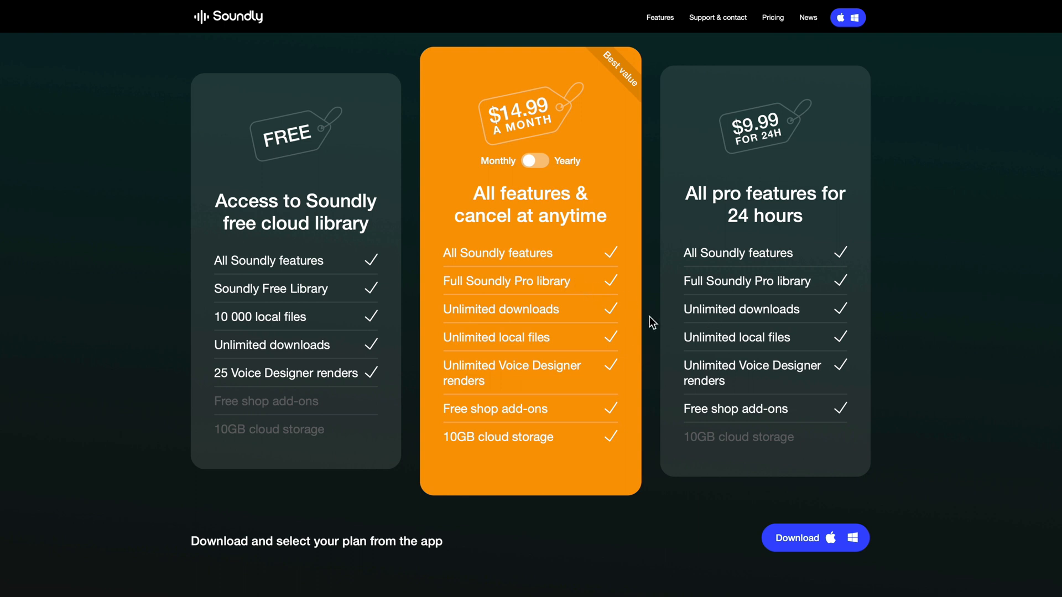